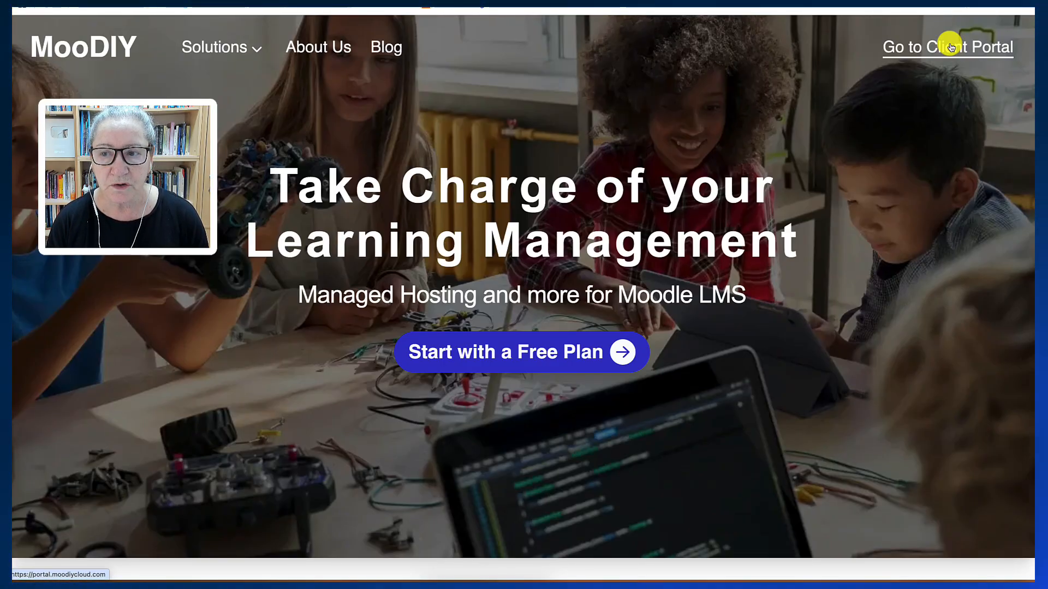
Step: Open the MooDIY client portal to view the site's Free Forever plan and Active status
click(947, 46)
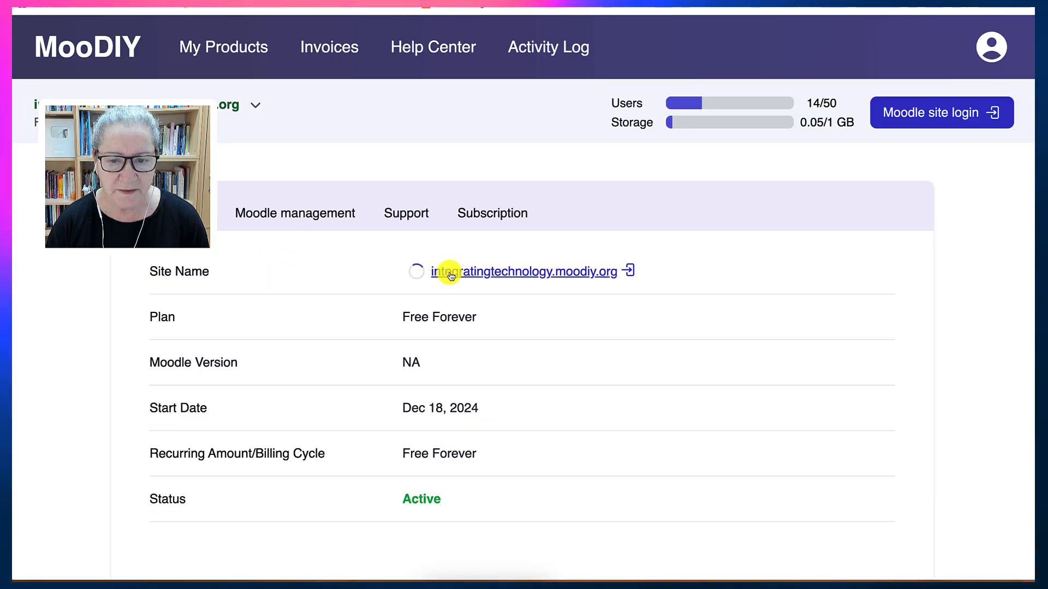
Step: Open the hosted Moodle site and bring Site administration's Authentication section into view
click(521, 271)
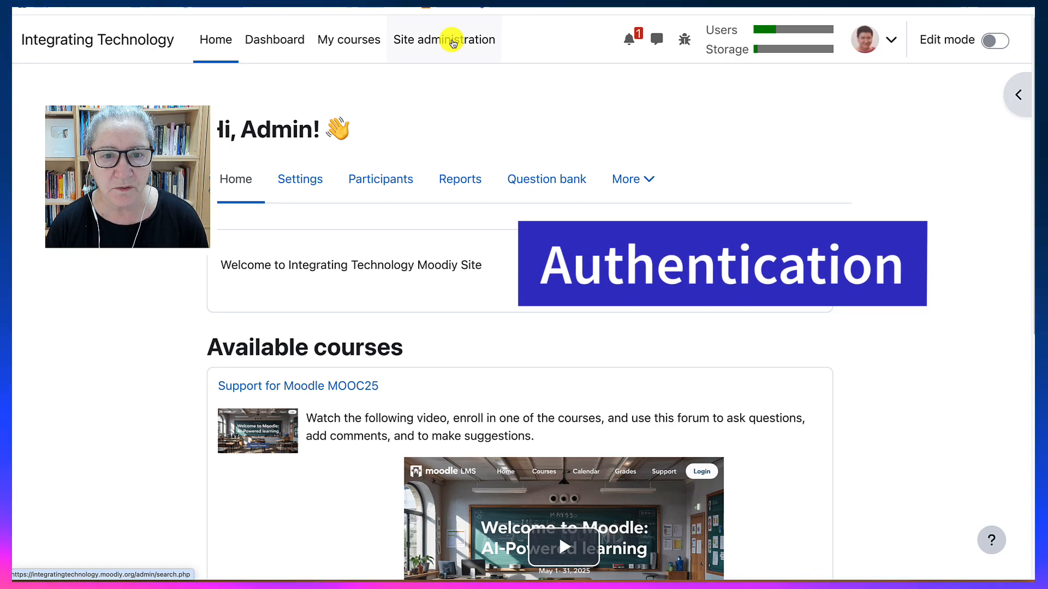
click(443, 39)
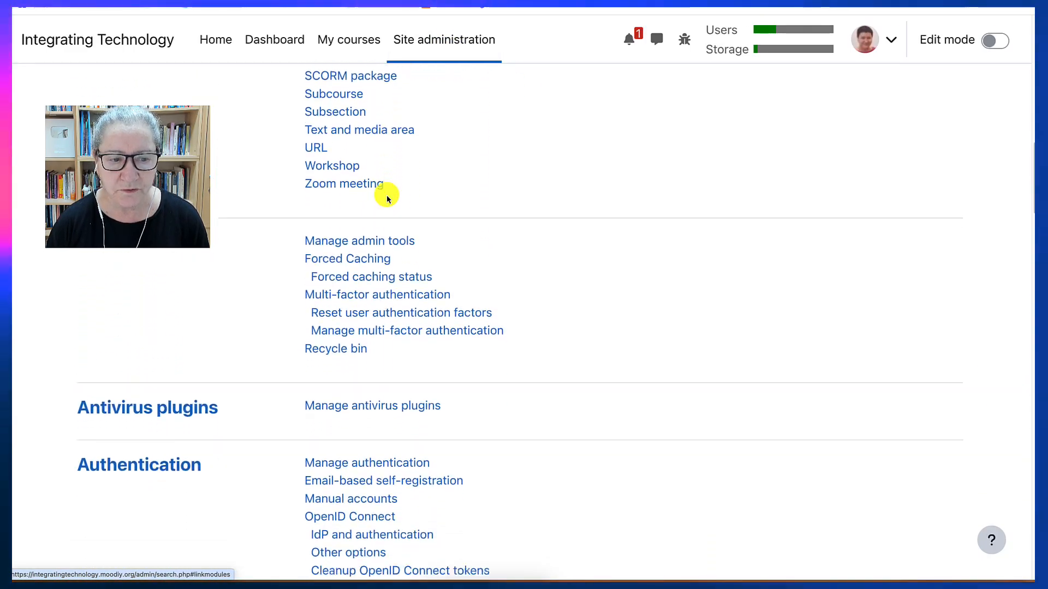
scroll(down, 3)
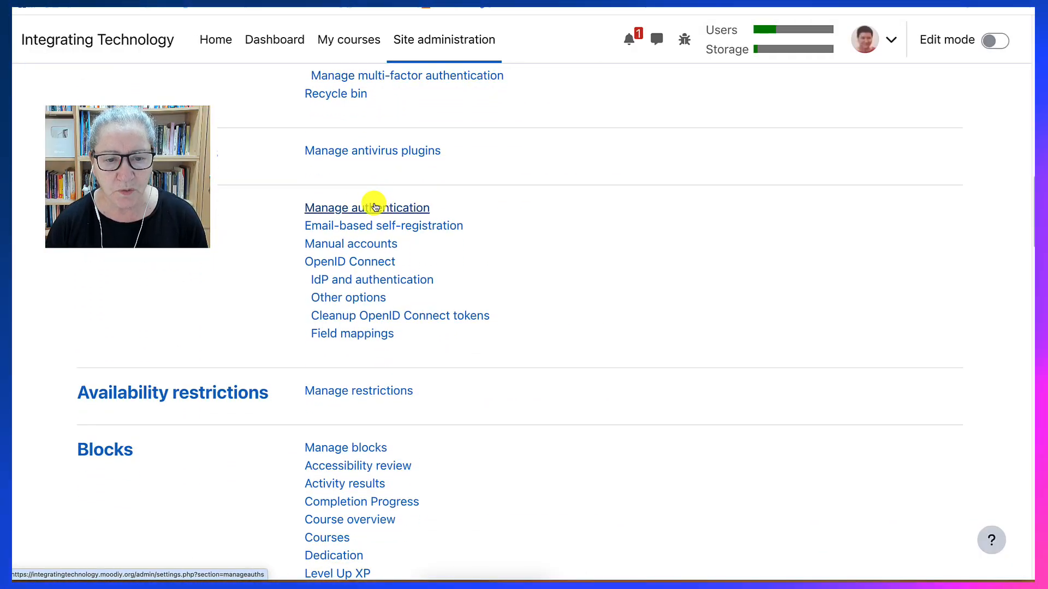
Step: Review the authentication plugins table, where only Email-based self-registration is enabled
click(367, 207)
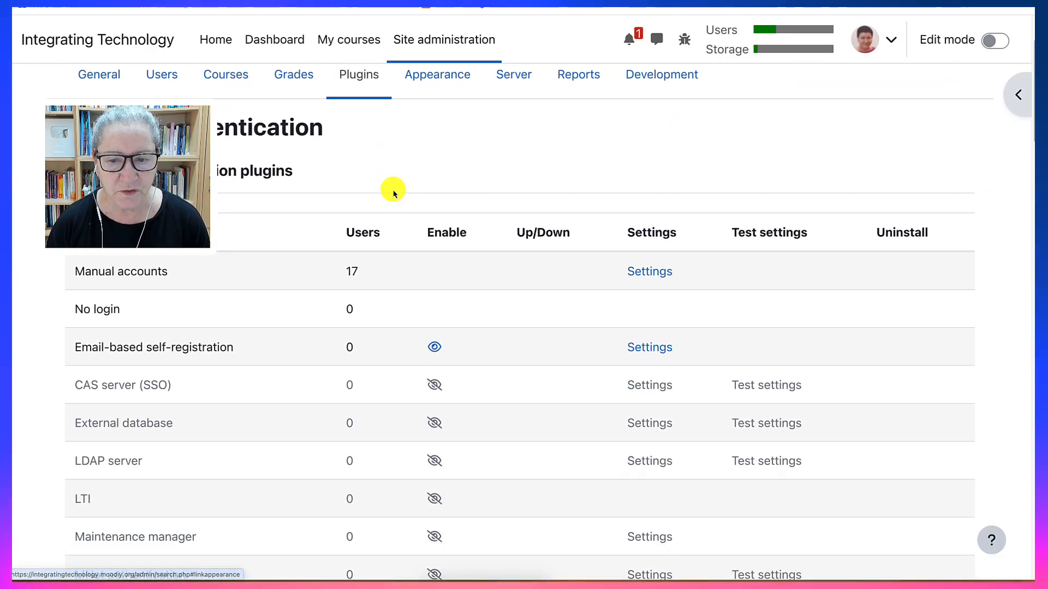
scroll(down, 3)
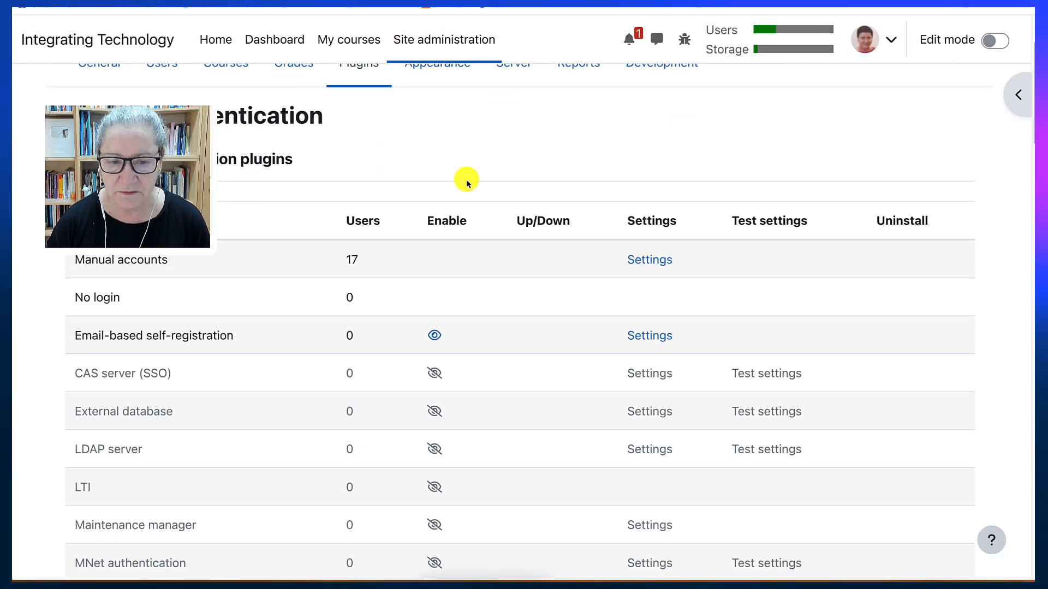
scroll(down, 3)
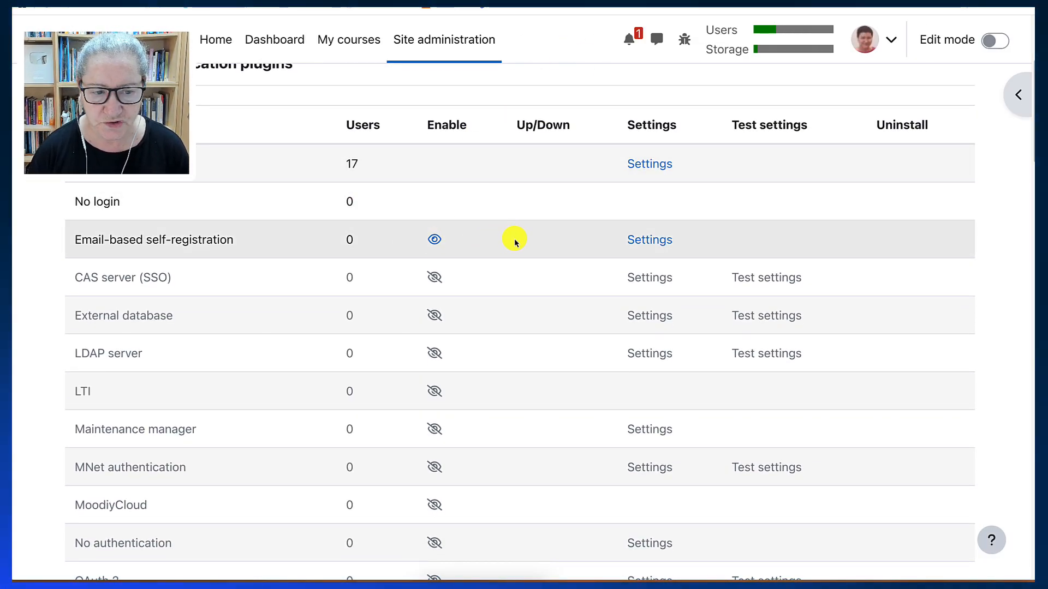
scroll(down, 3)
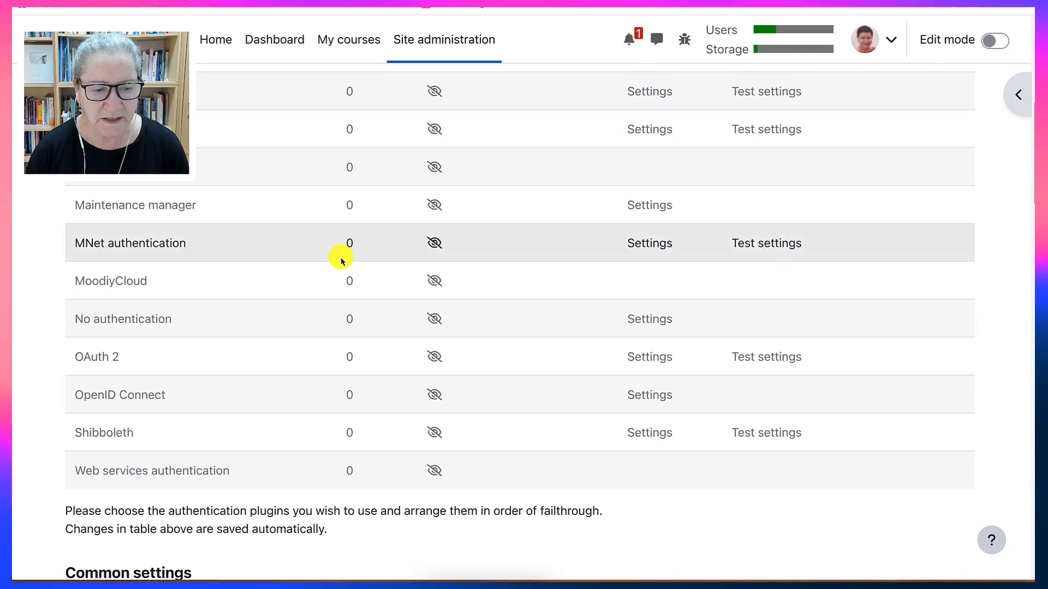
Step: Set the Guest login button to Show in Common settings and save the changes
scroll(down, 3)
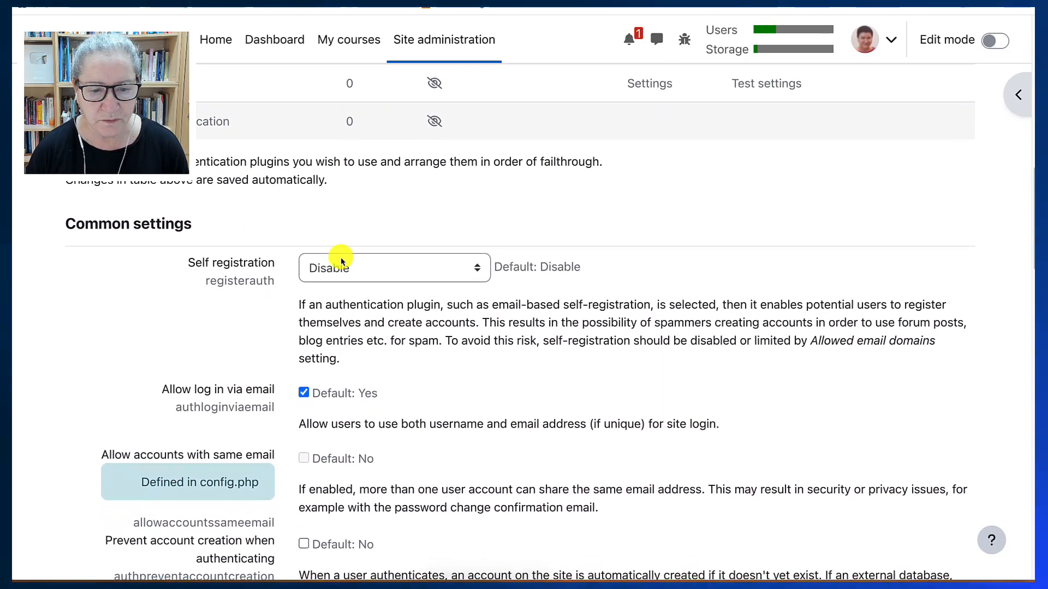
scroll(down, 3)
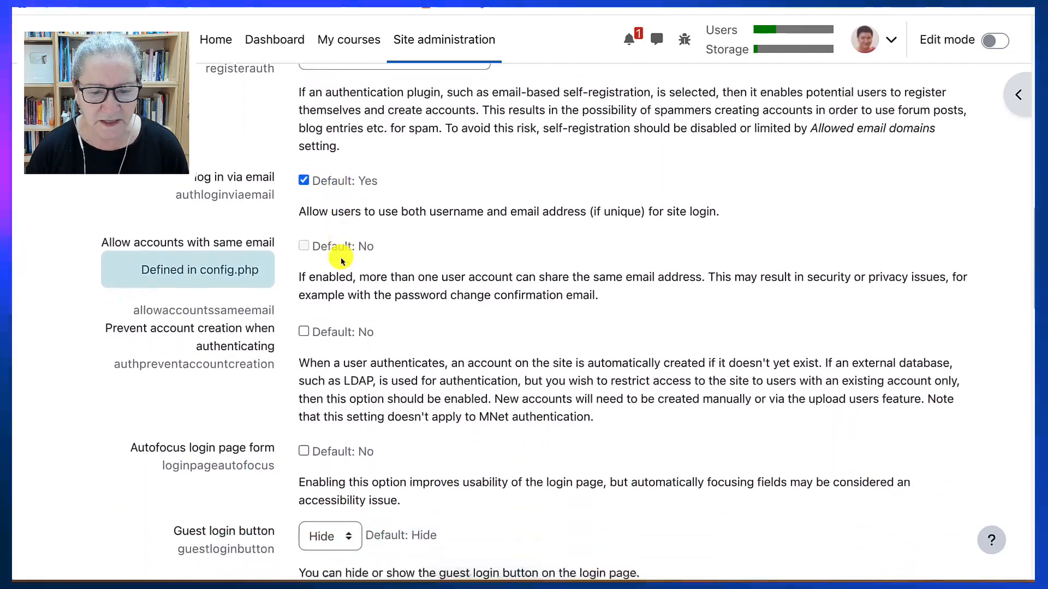
scroll(down, 3)
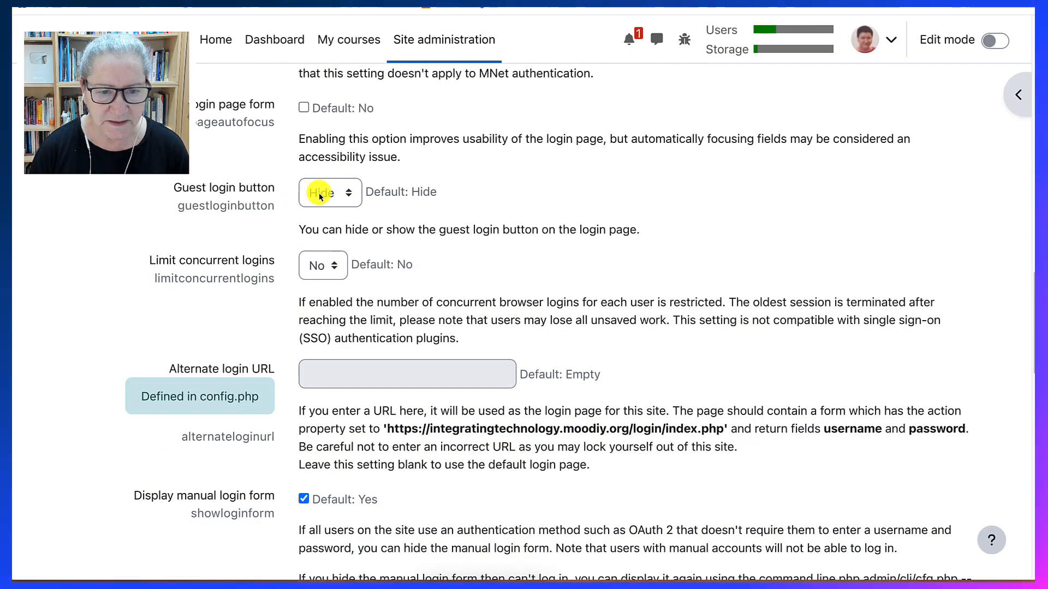
click(330, 193)
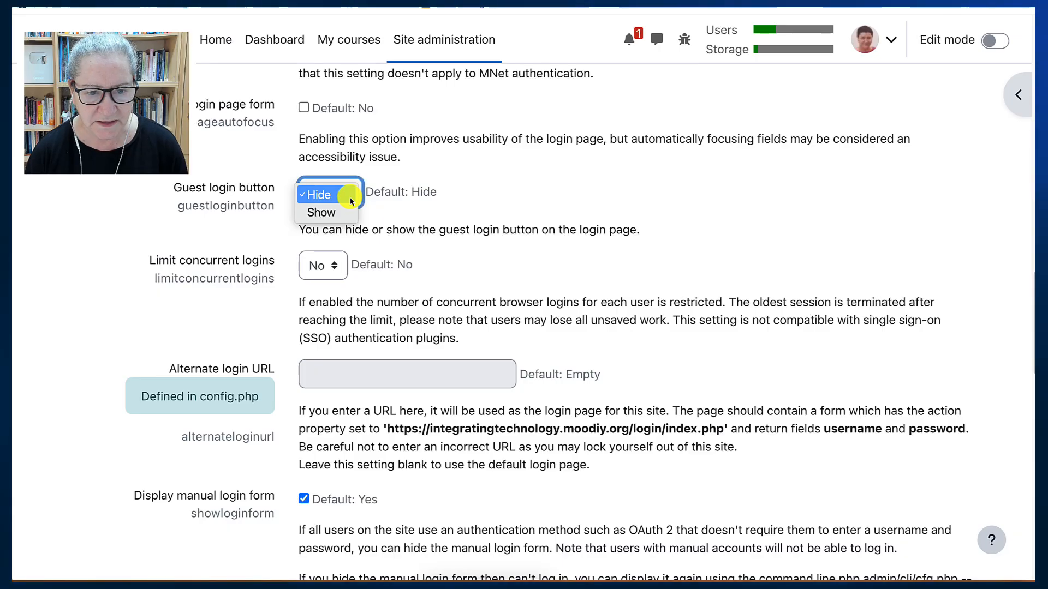
click(322, 212)
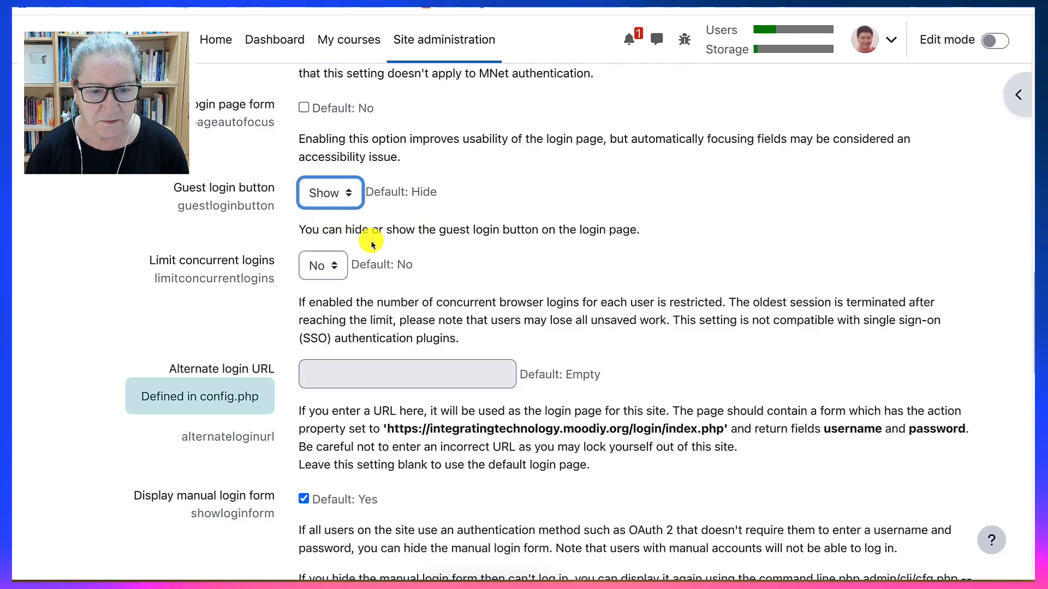
mouse_move(342, 248)
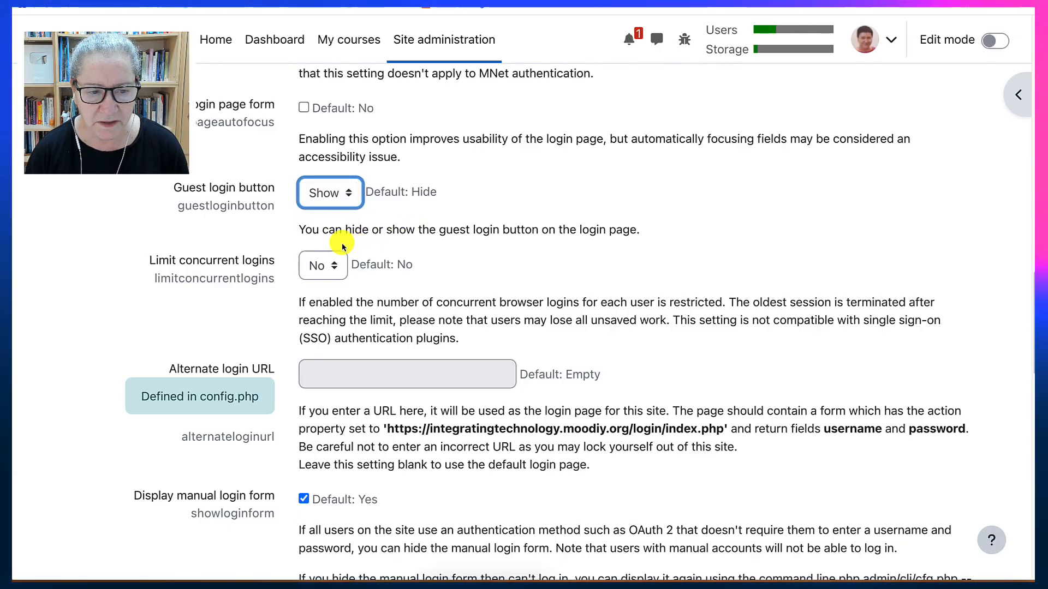
scroll(down, 3)
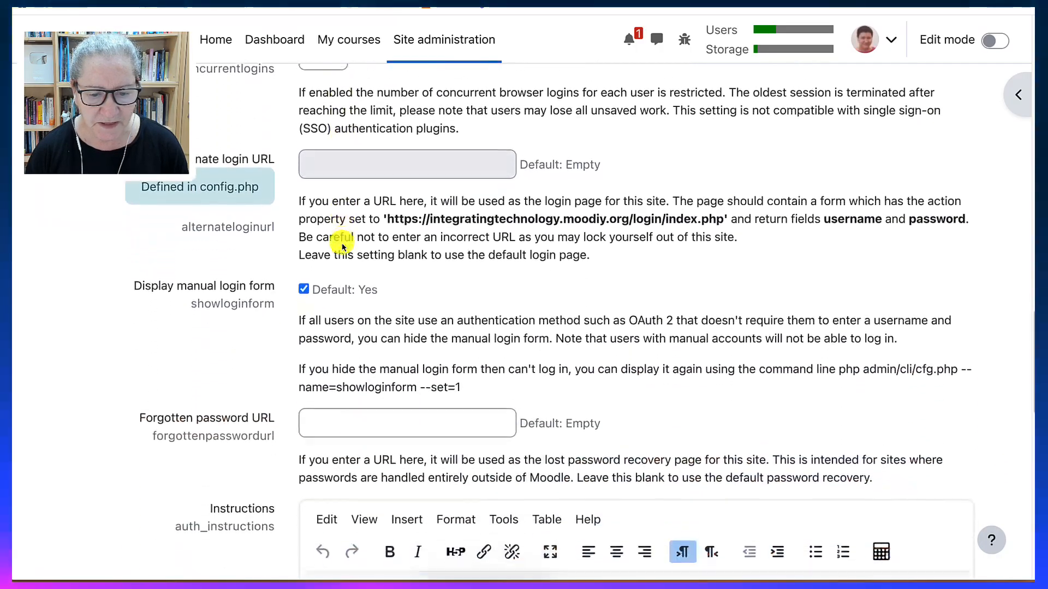
scroll(down, 3)
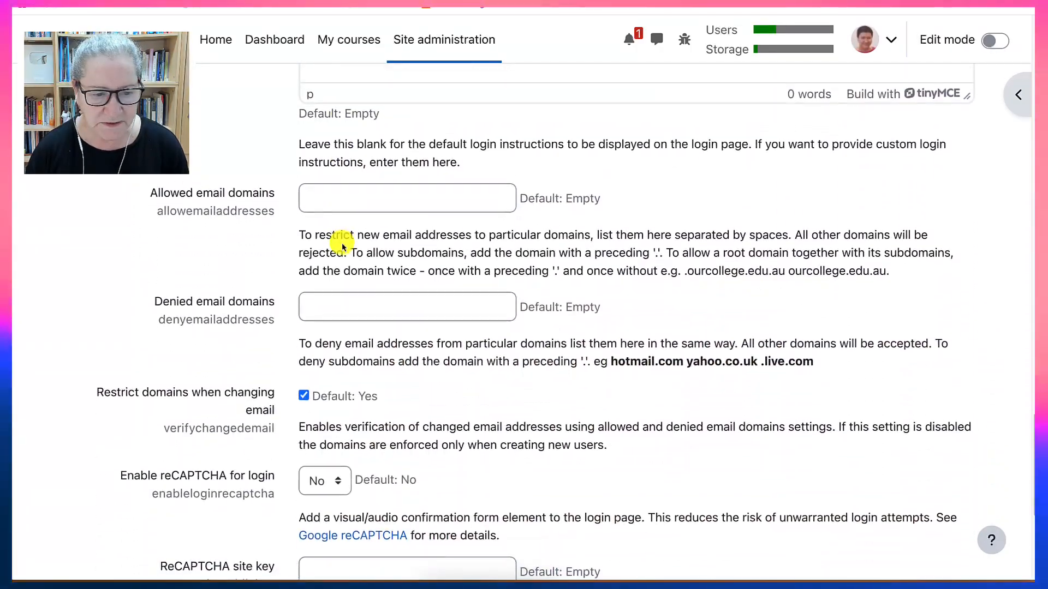
scroll(down, 3)
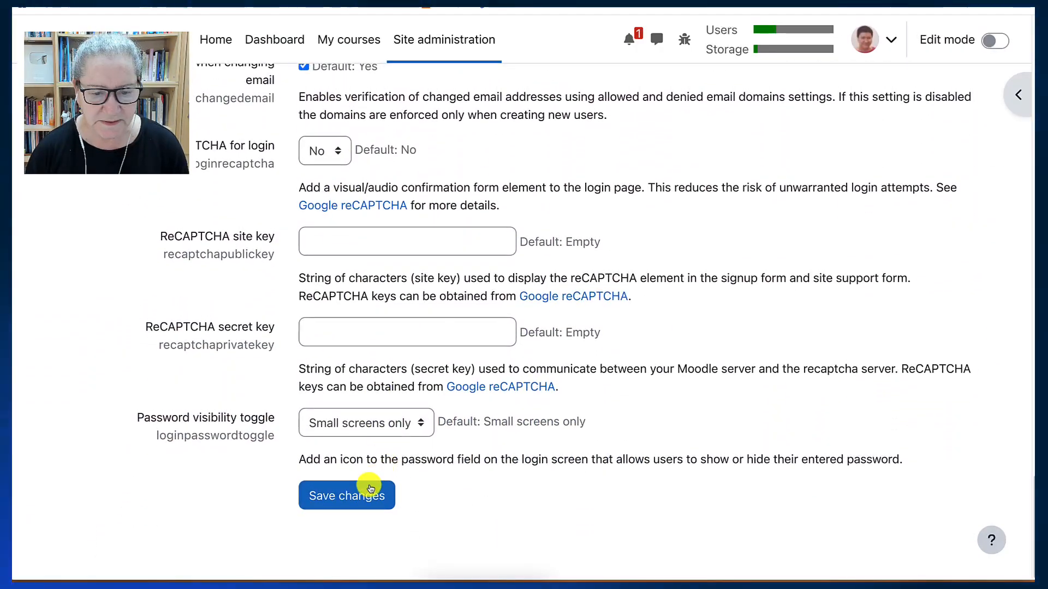
click(345, 495)
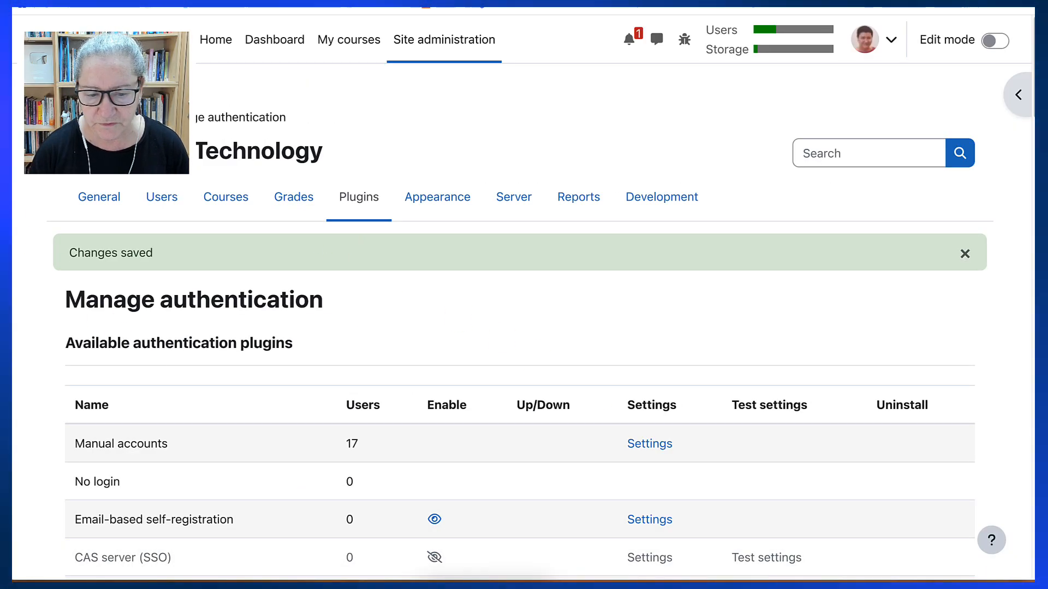
mouse_move(760, 227)
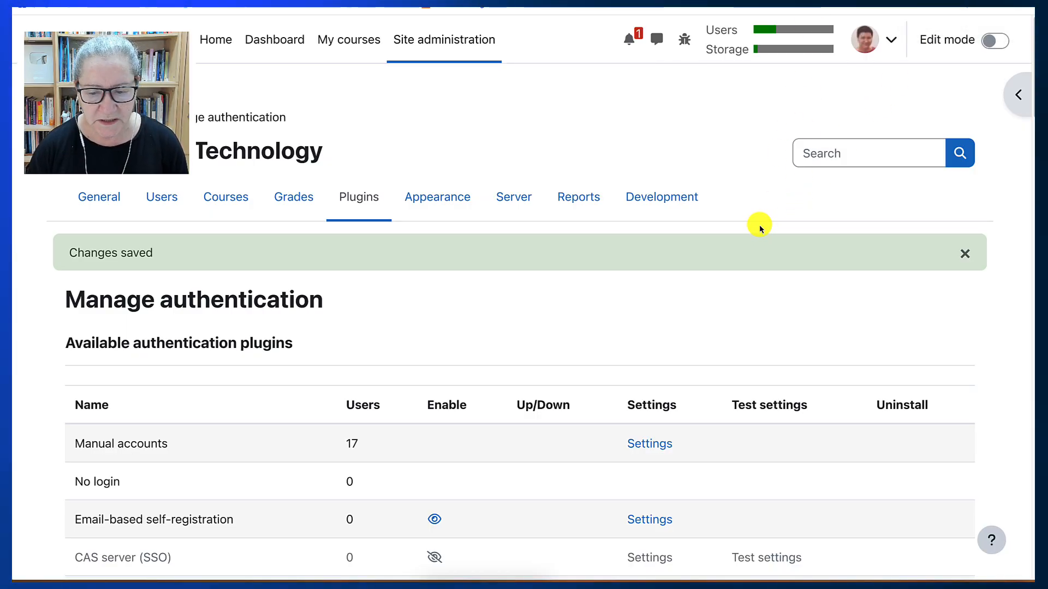
scroll(down, 3)
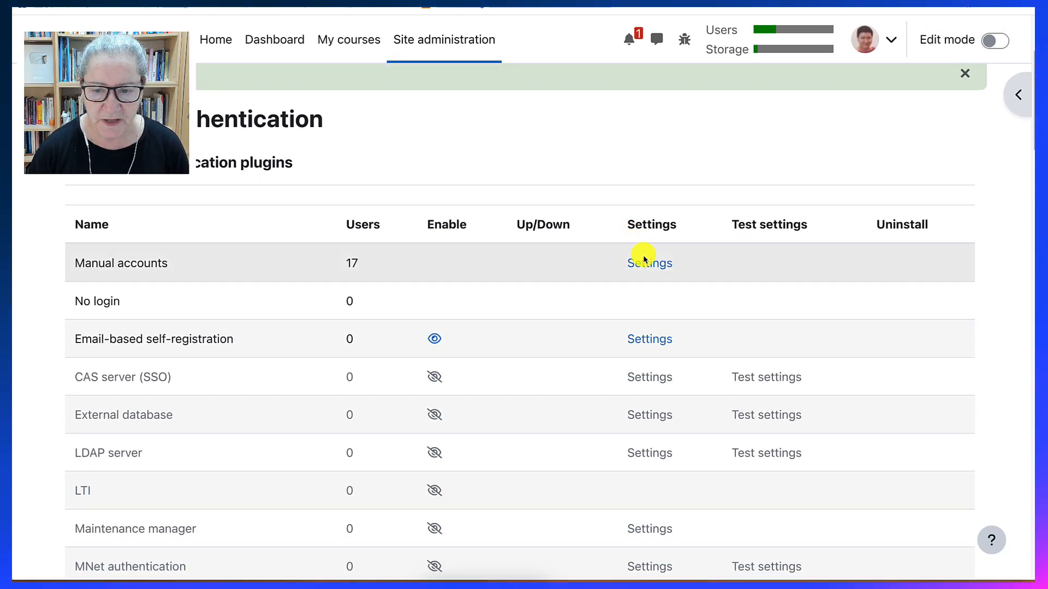
Step: Save the Manual accounts settings unchanged, with password expiry off and fields unlocked
click(648, 262)
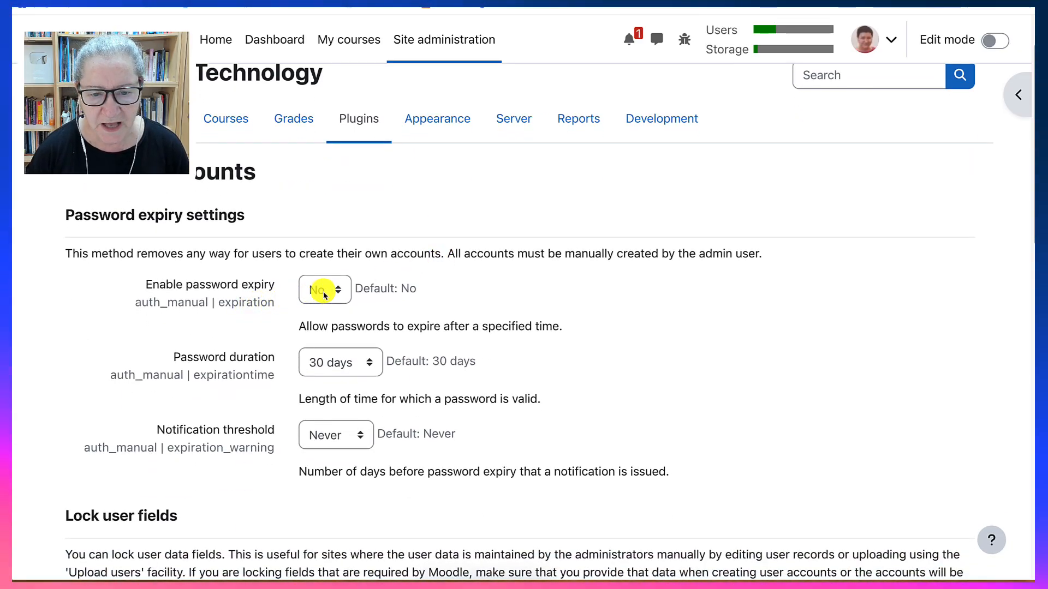
scroll(down, 3)
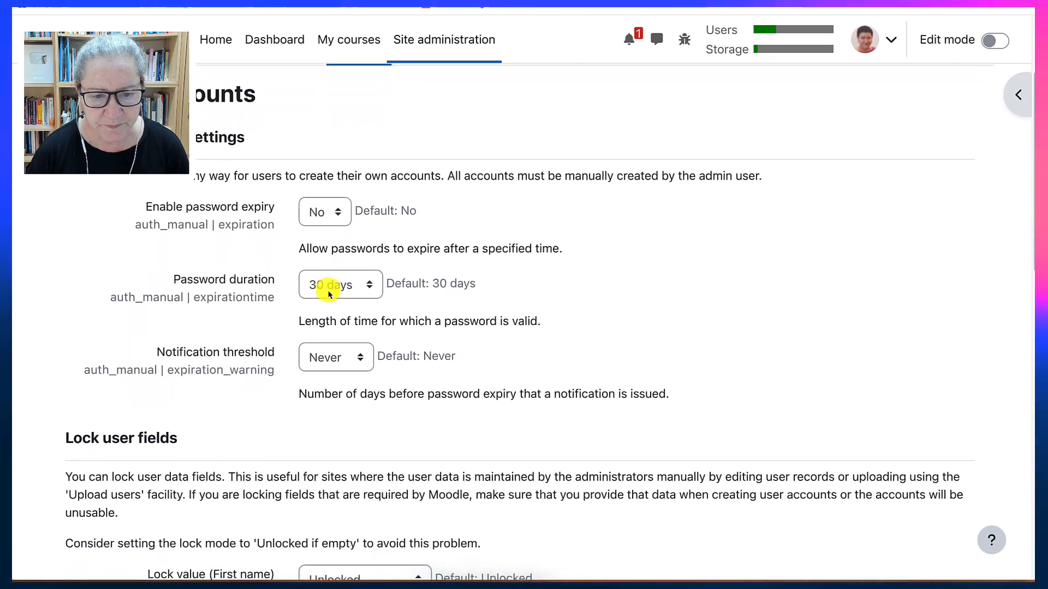
scroll(down, 3)
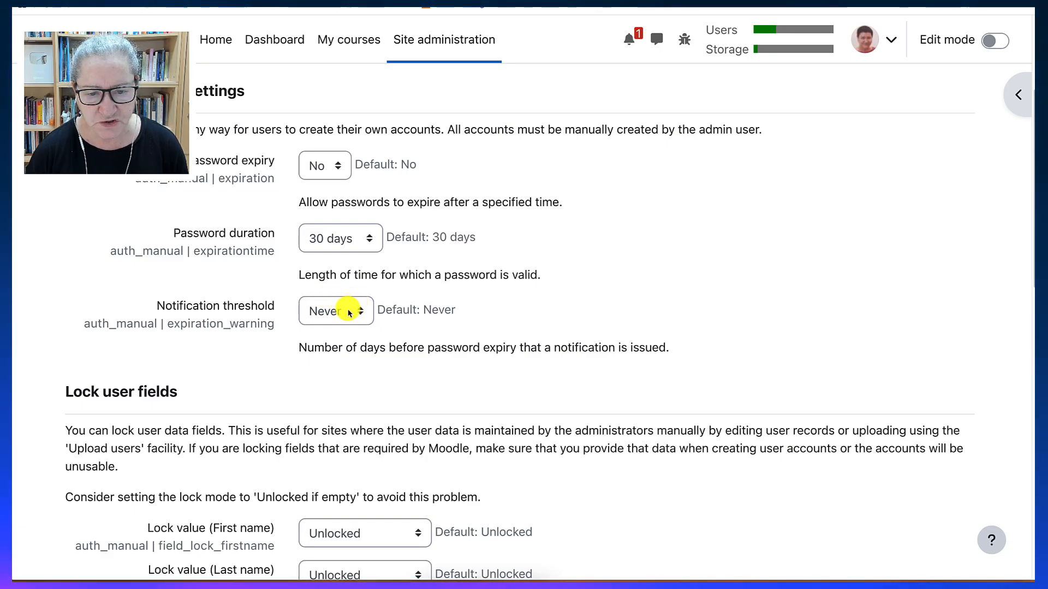
scroll(down, 3)
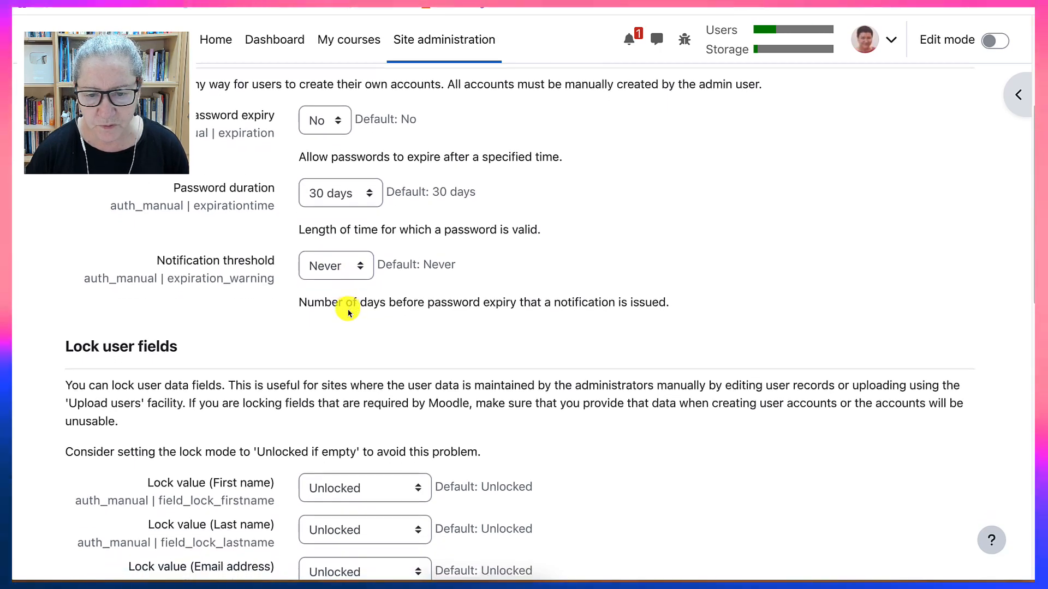
scroll(down, 3)
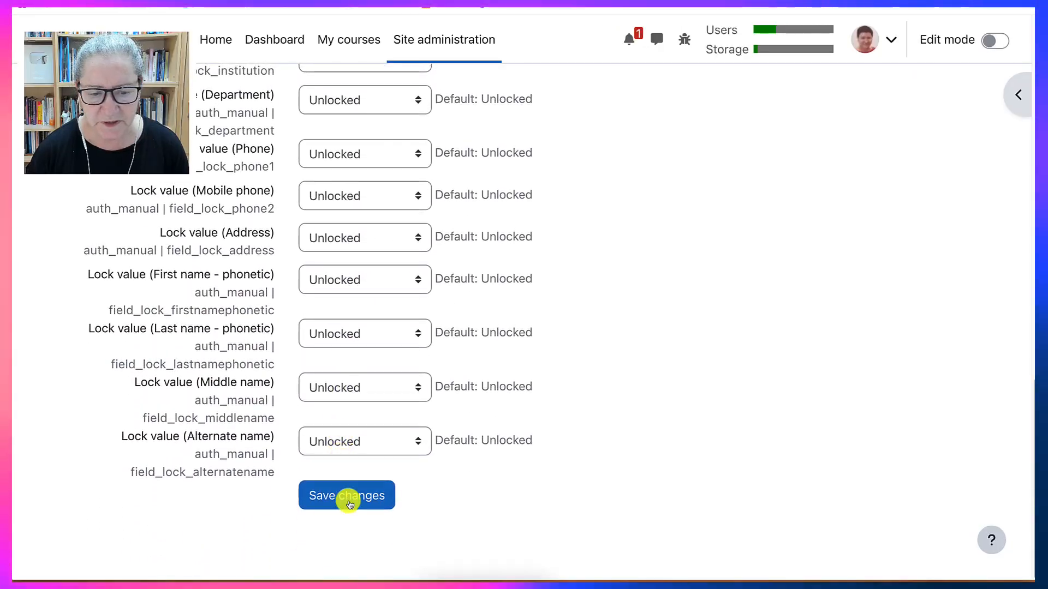
click(346, 495)
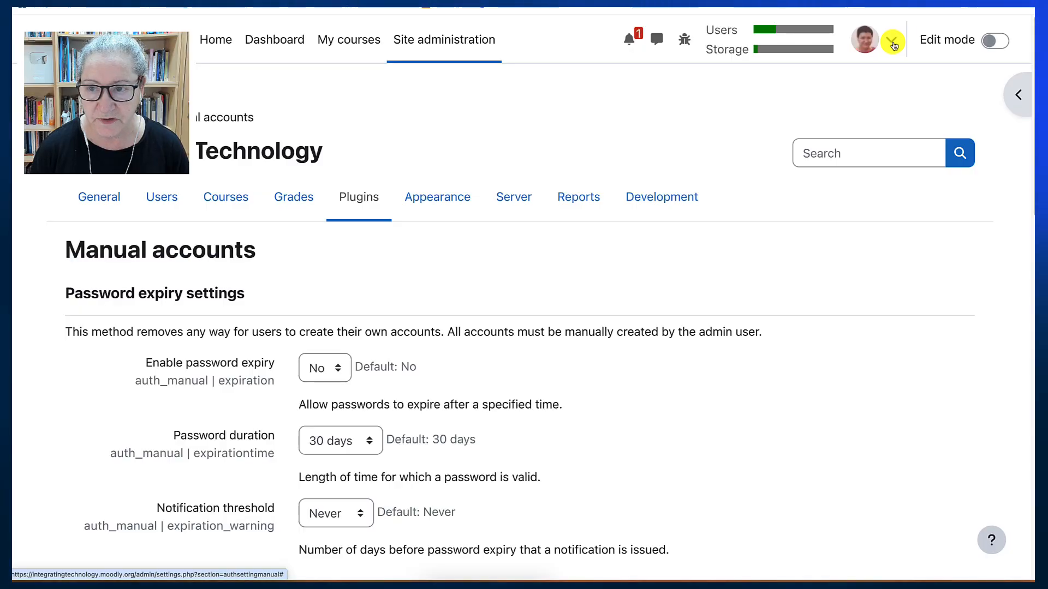
Step: Open the user menu to log out of the admin account
click(892, 40)
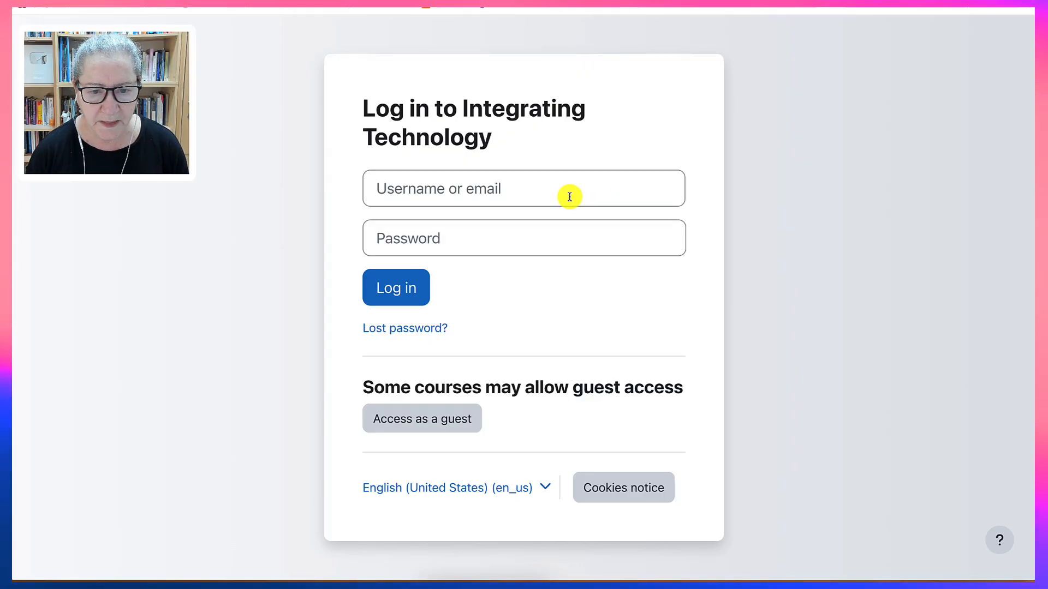
mouse_move(534, 221)
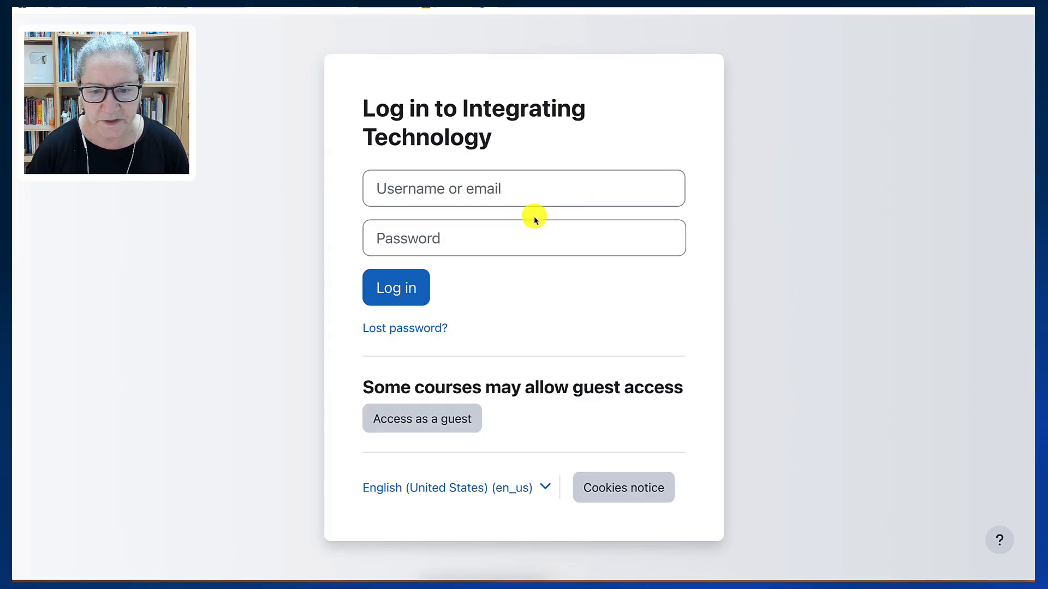
mouse_move(529, 194)
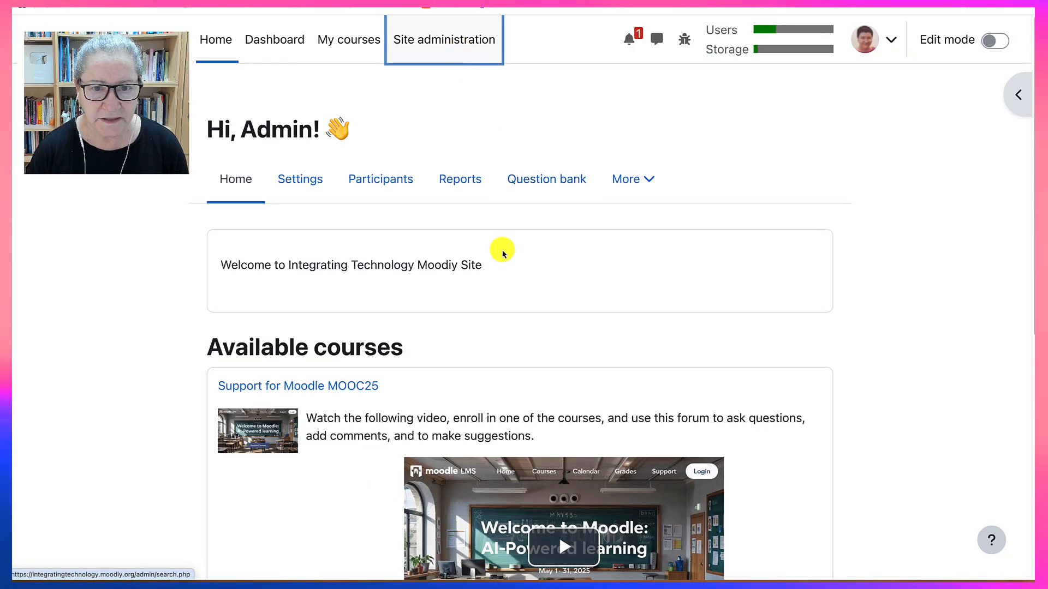
Step: Choose Email-based self-registration for Self registration on Manage authentication and save
click(443, 40)
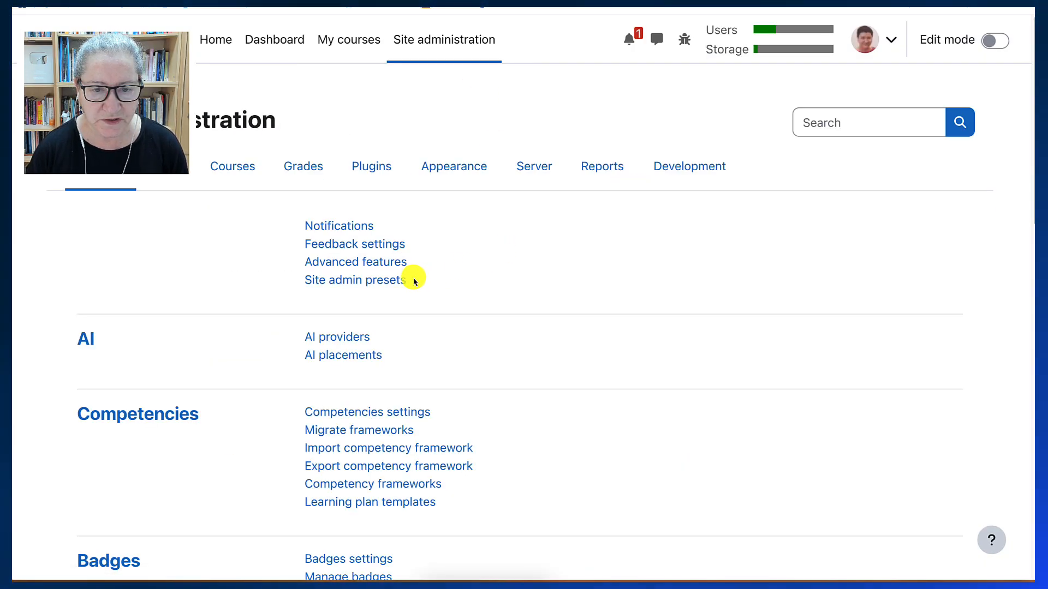
click(868, 122)
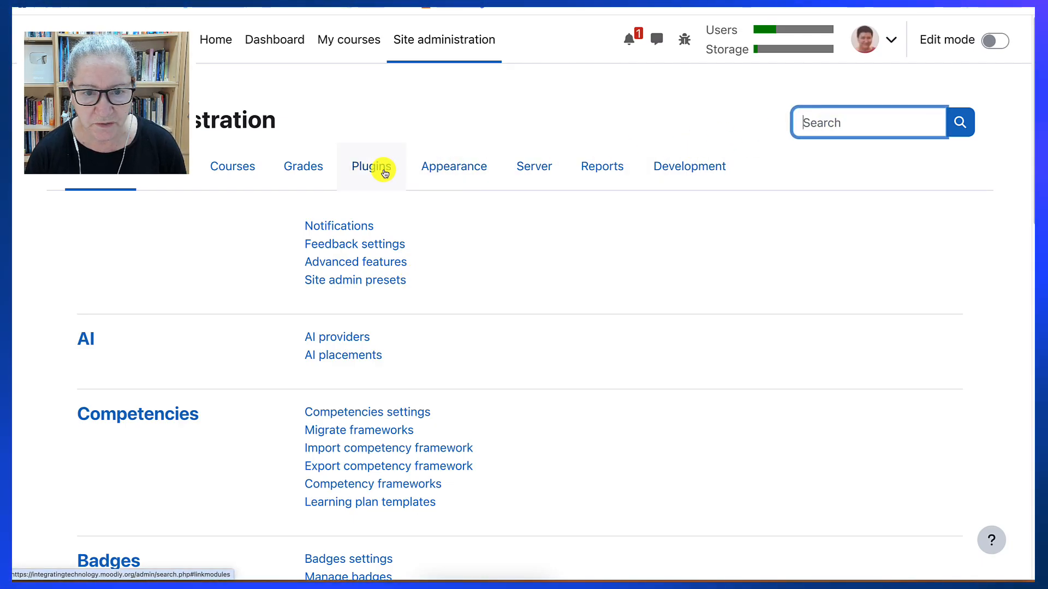
mouse_move(355, 184)
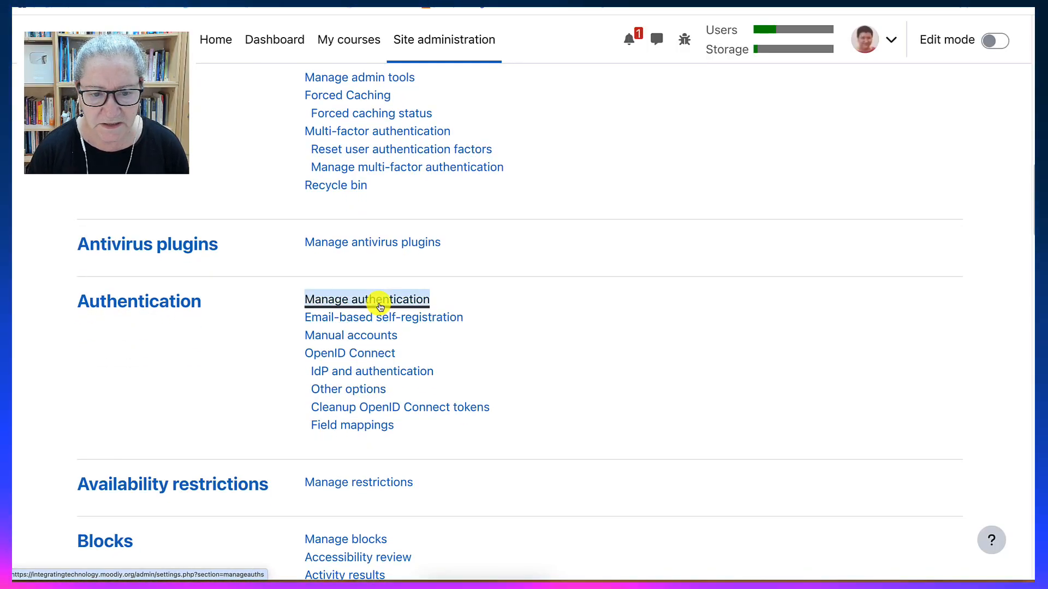
click(366, 299)
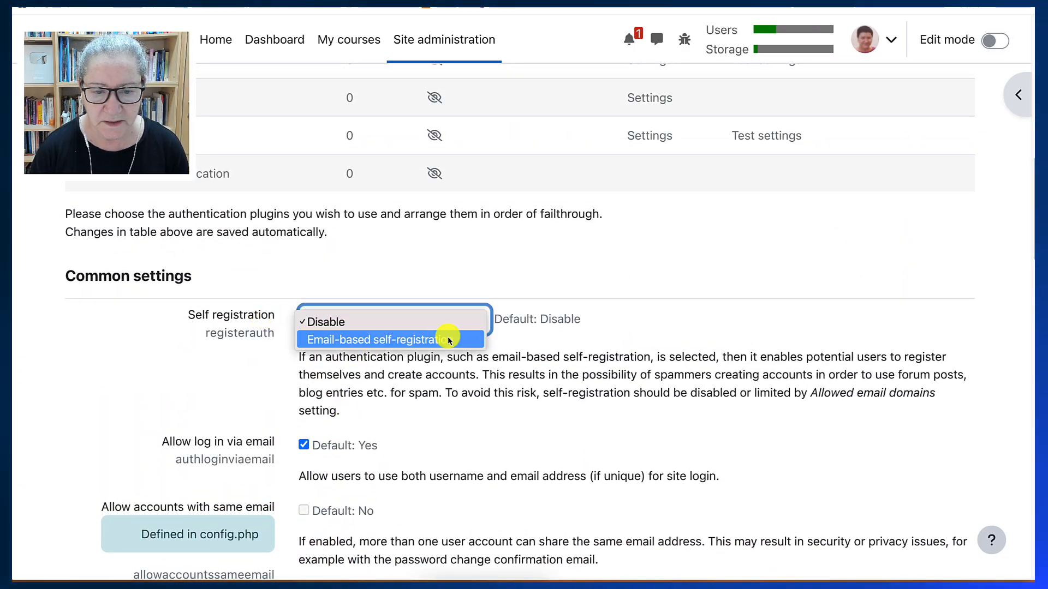
click(376, 339)
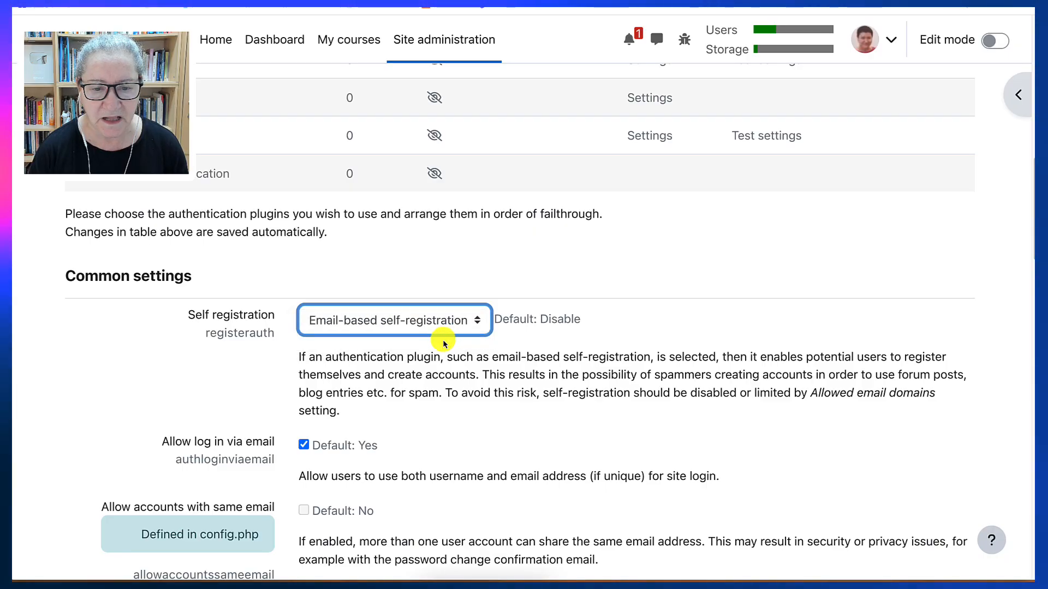
scroll(down, 3)
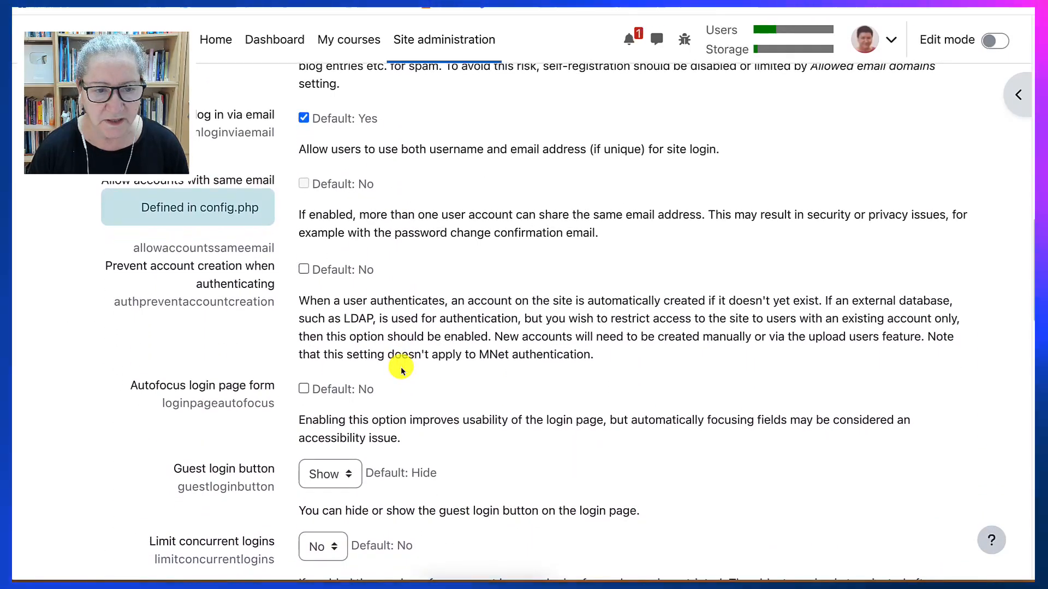
mouse_move(379, 370)
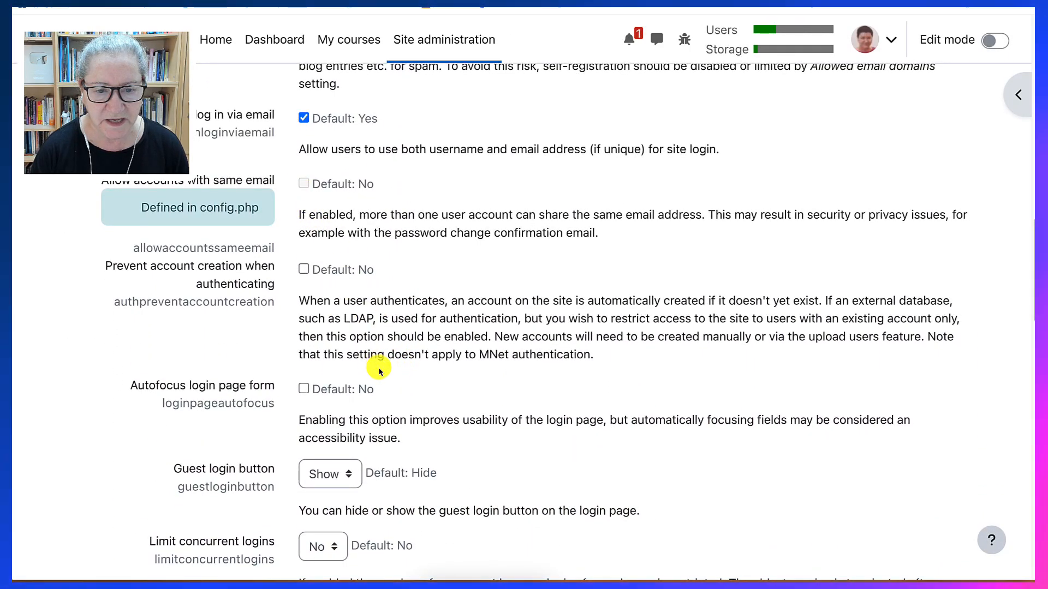
scroll(down, 3)
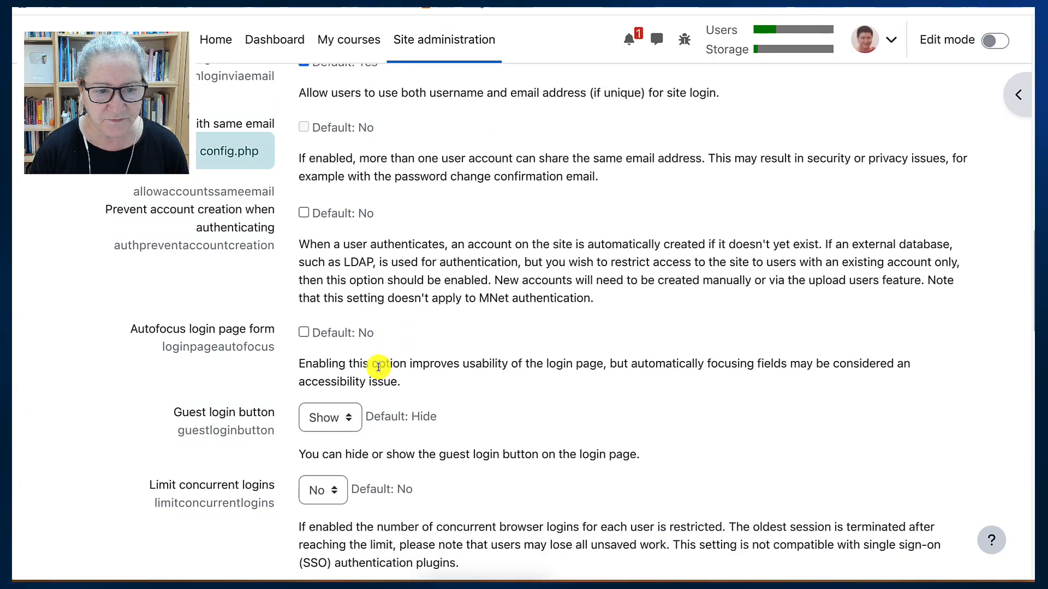
scroll(down, 3)
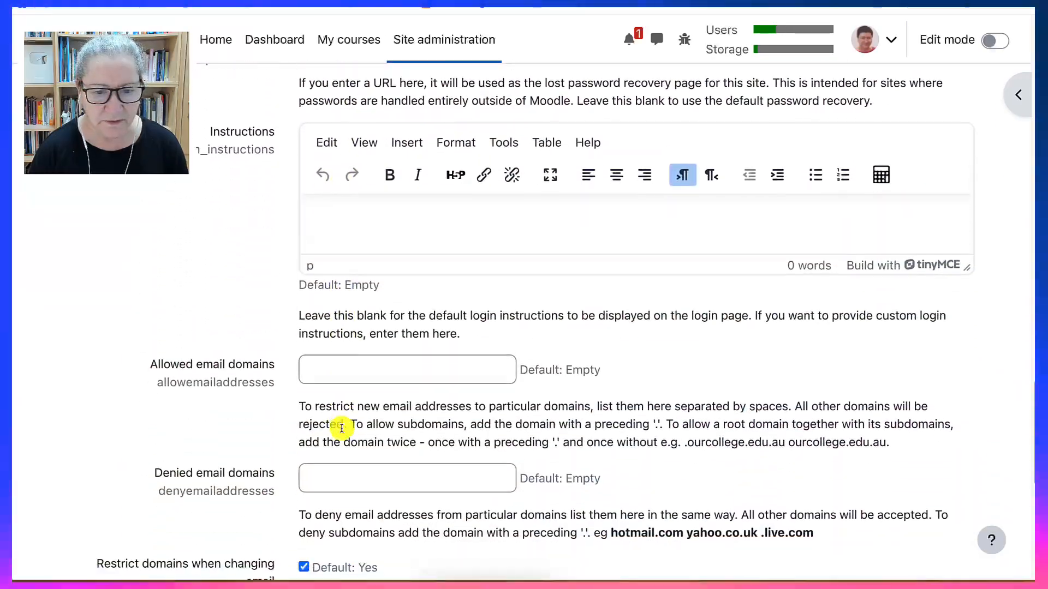
scroll(down, 3)
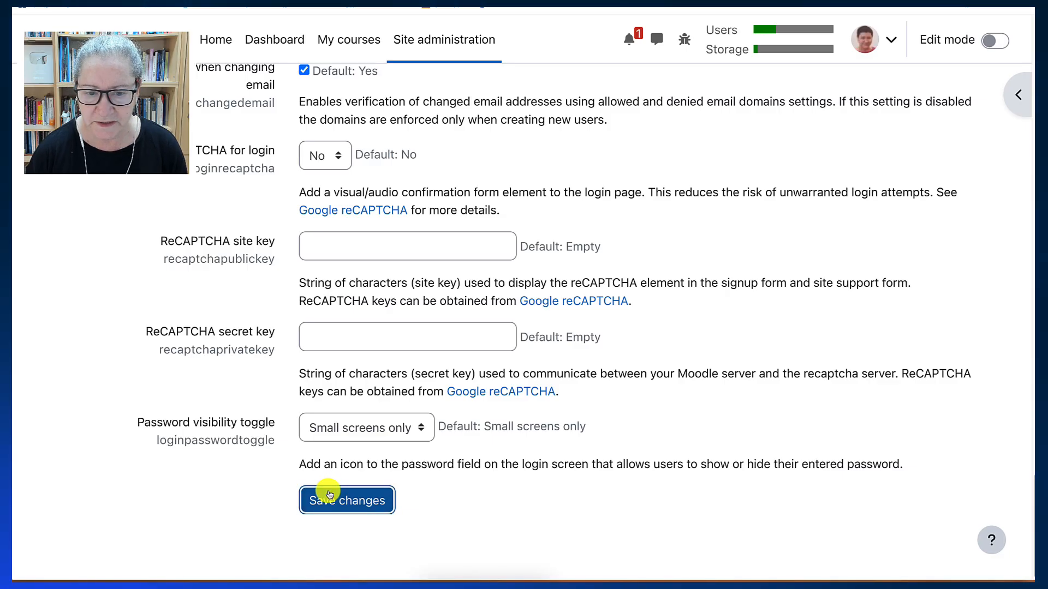
click(347, 500)
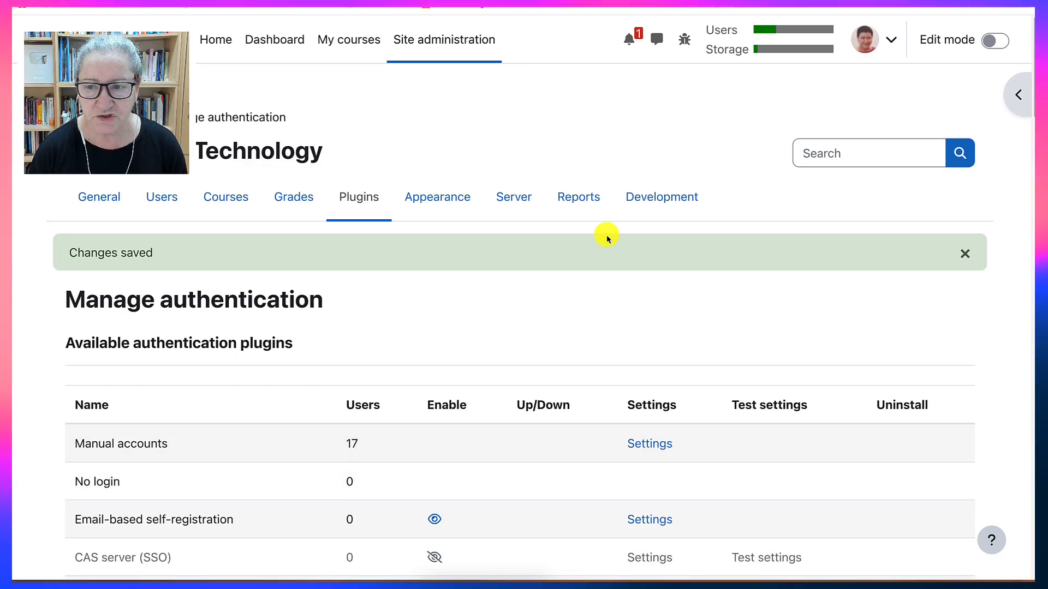
Step: Search the admin settings for 'MFA' and browse the multi-factor authentication results
click(868, 152)
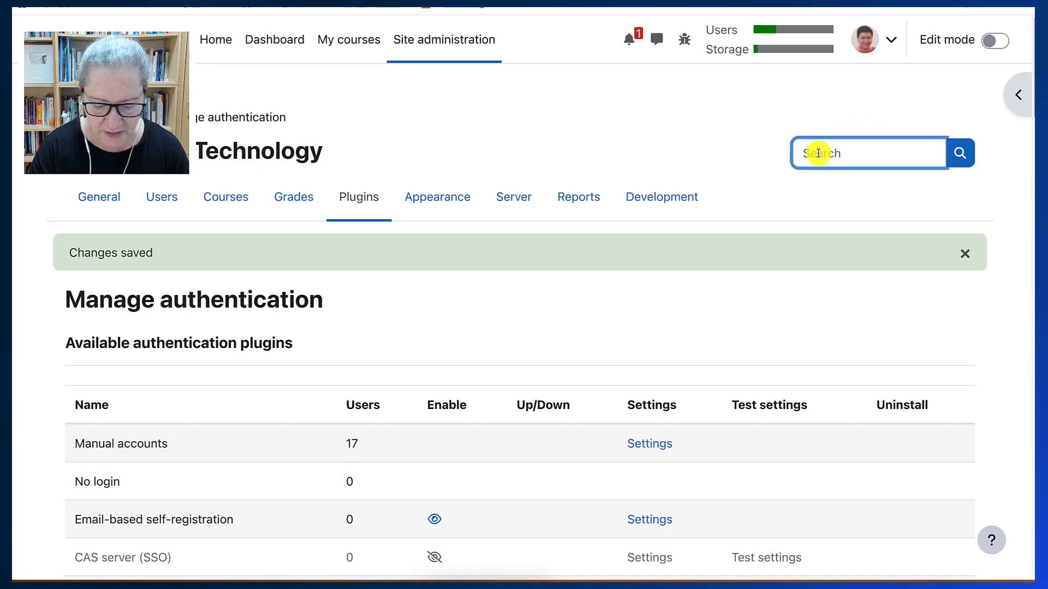
text(MFA)
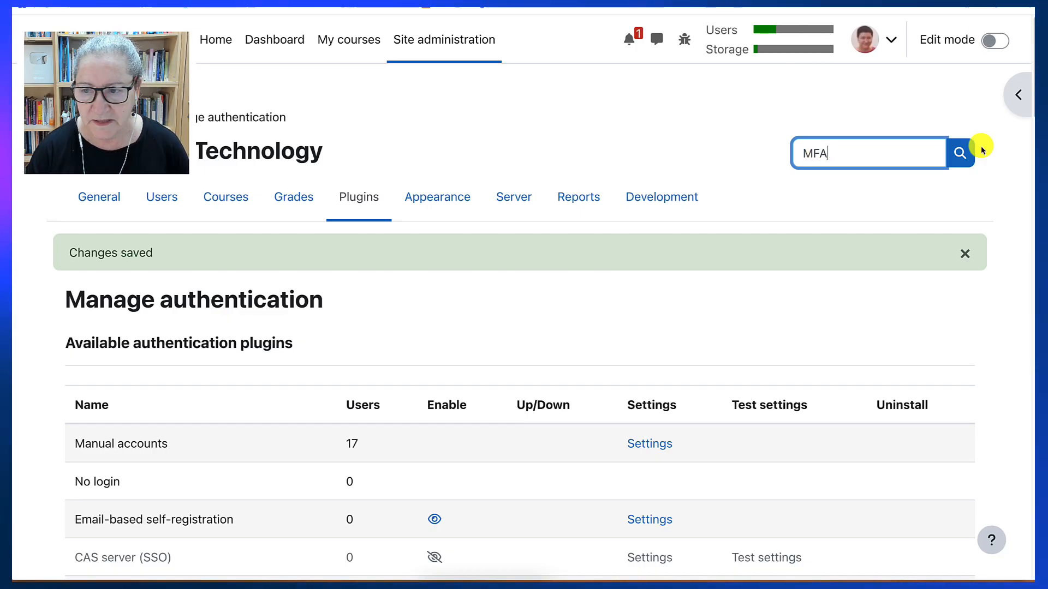
click(959, 153)
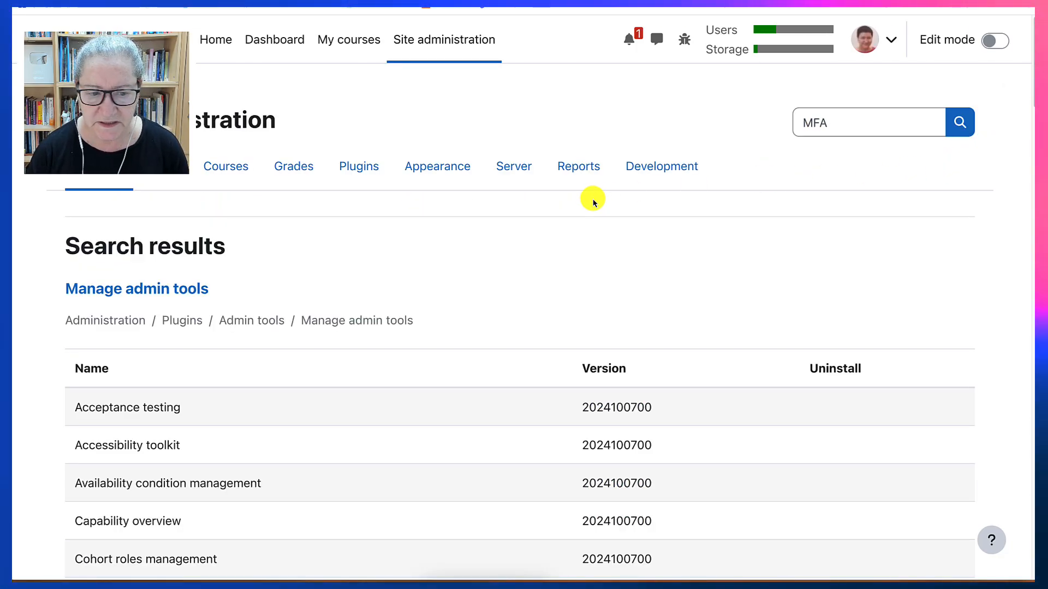
scroll(down, 3)
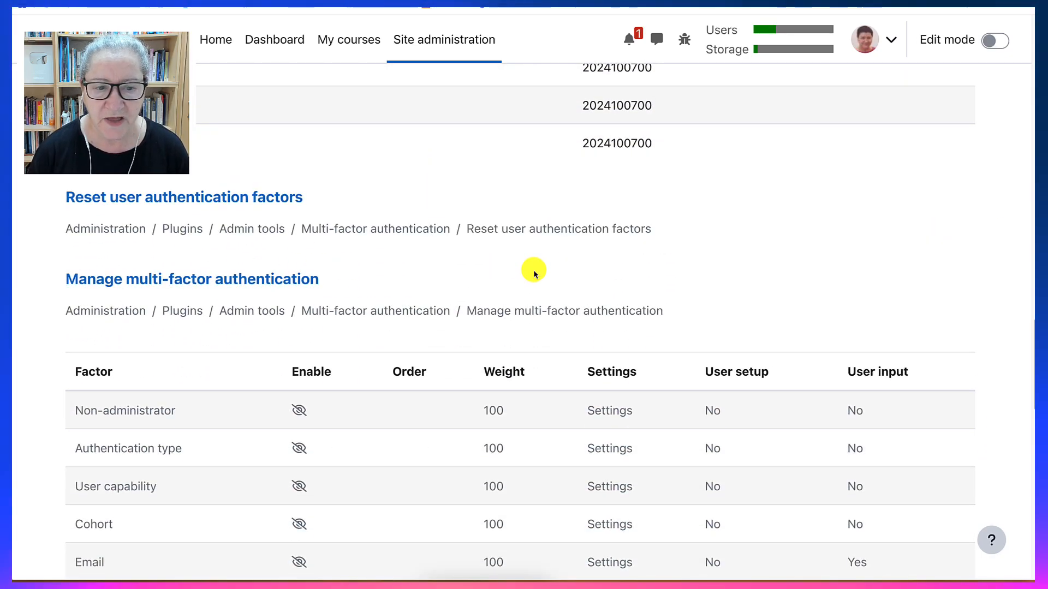
scroll(down, 3)
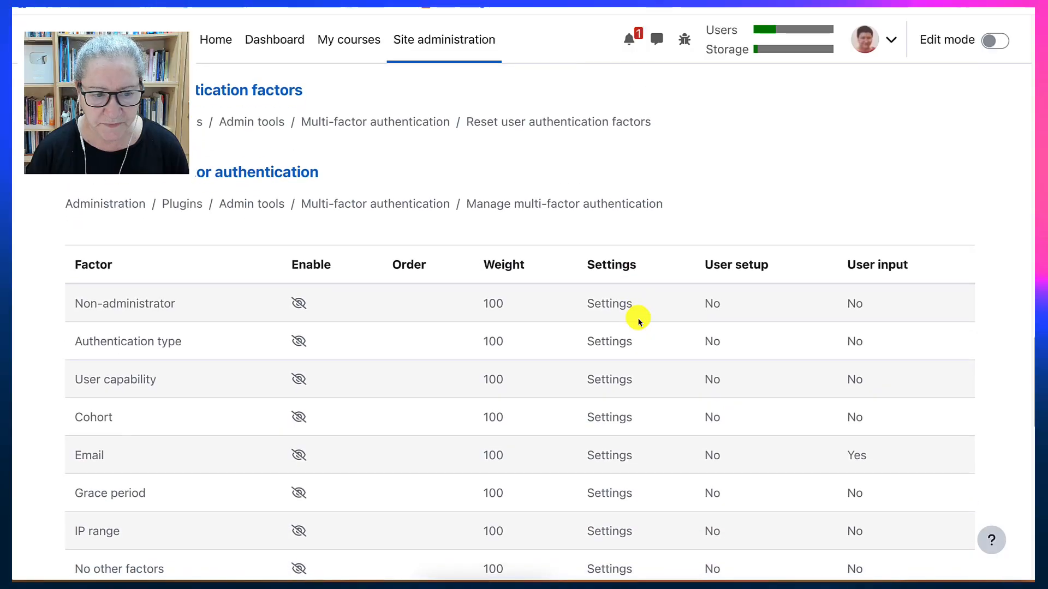
scroll(down, 3)
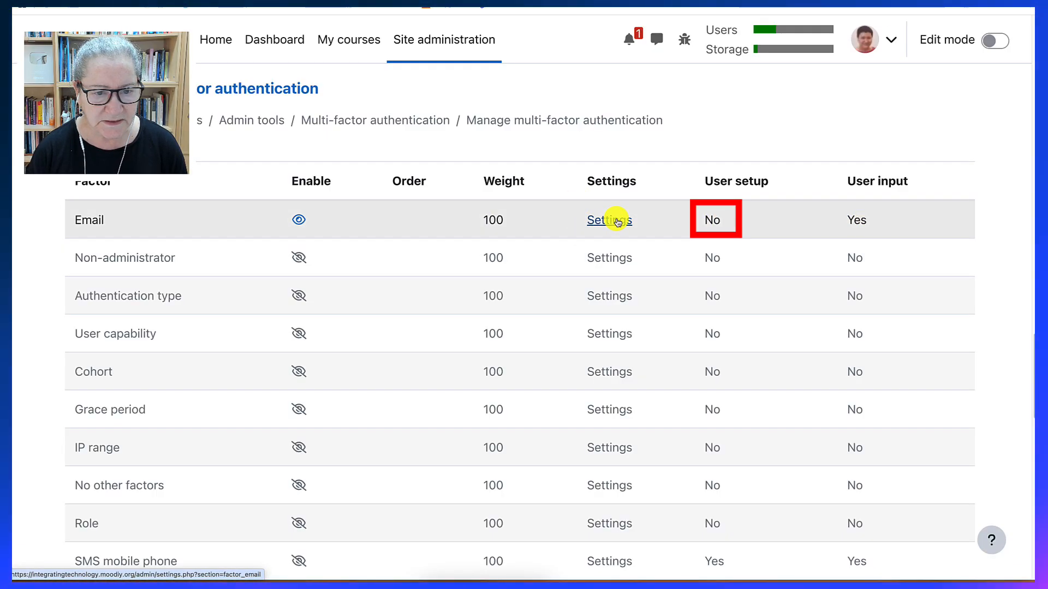
Step: Save the Email factor's settings with Enable factor checked, weight 100, 30 minutes
click(609, 219)
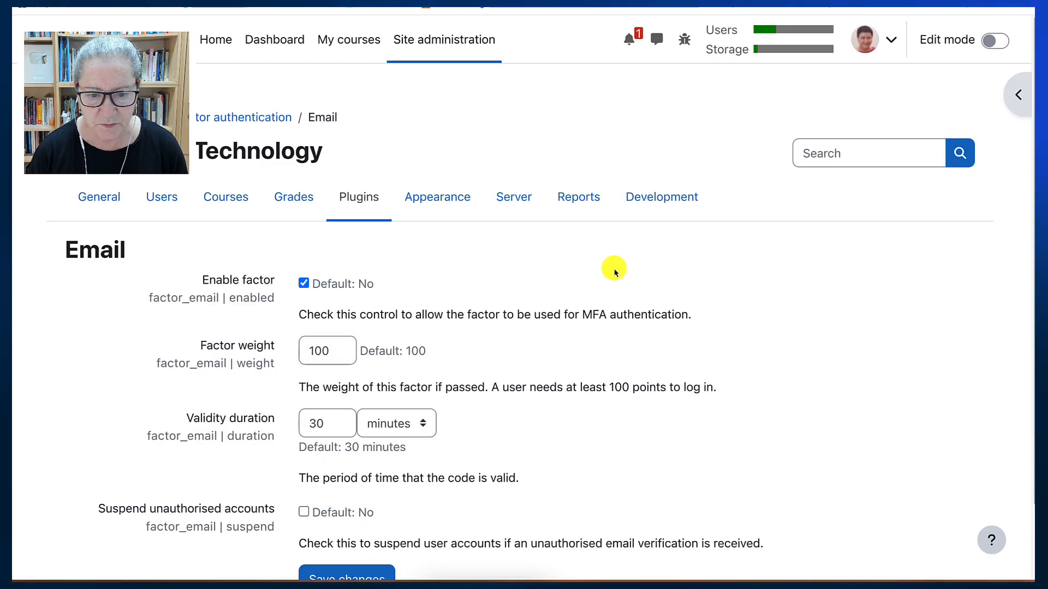
scroll(down, 3)
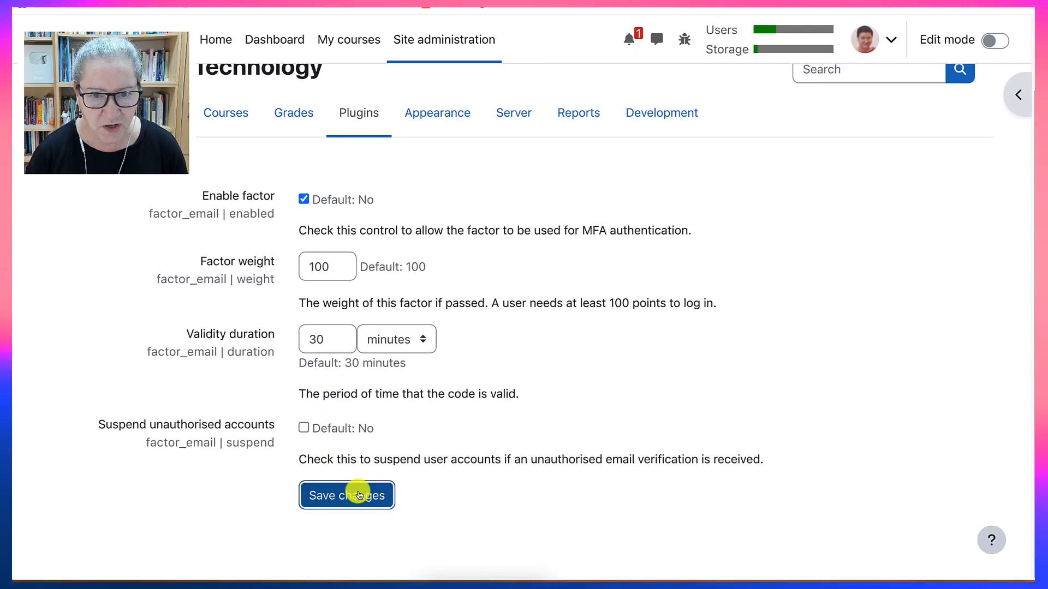
click(346, 495)
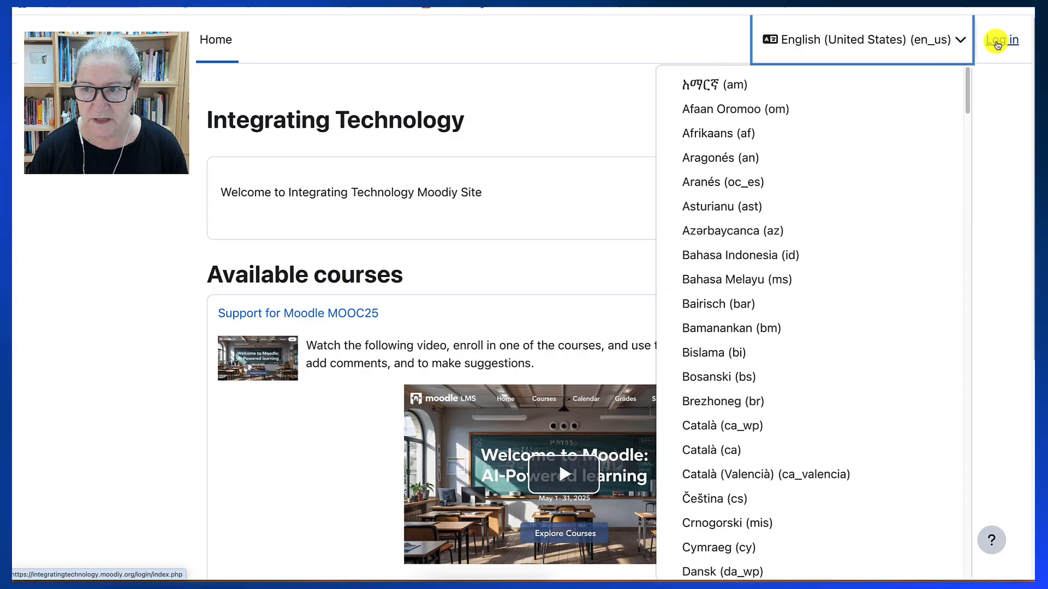
Step: Go to the Integrating Technology login page from the front page's Log in link
click(1000, 40)
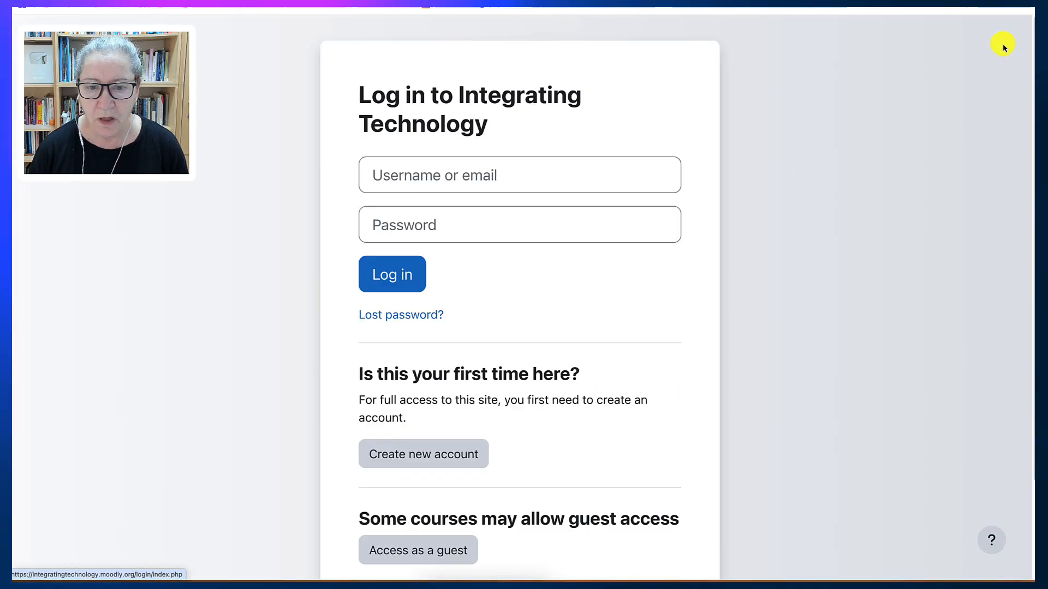
mouse_move(455, 381)
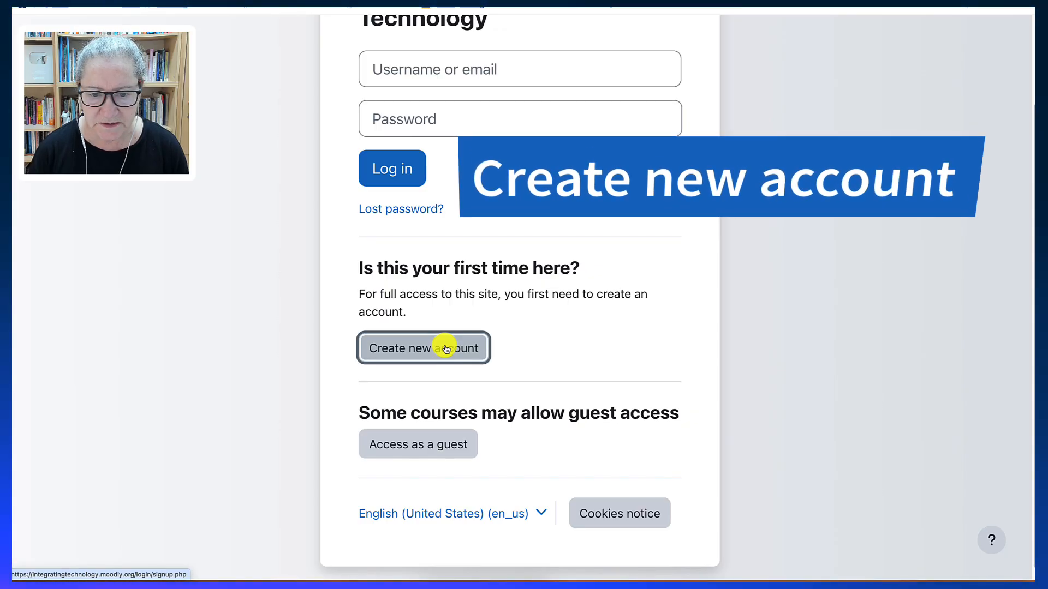
Step: Fill in the self-registration form with username, password, email and names, and submit it
click(423, 348)
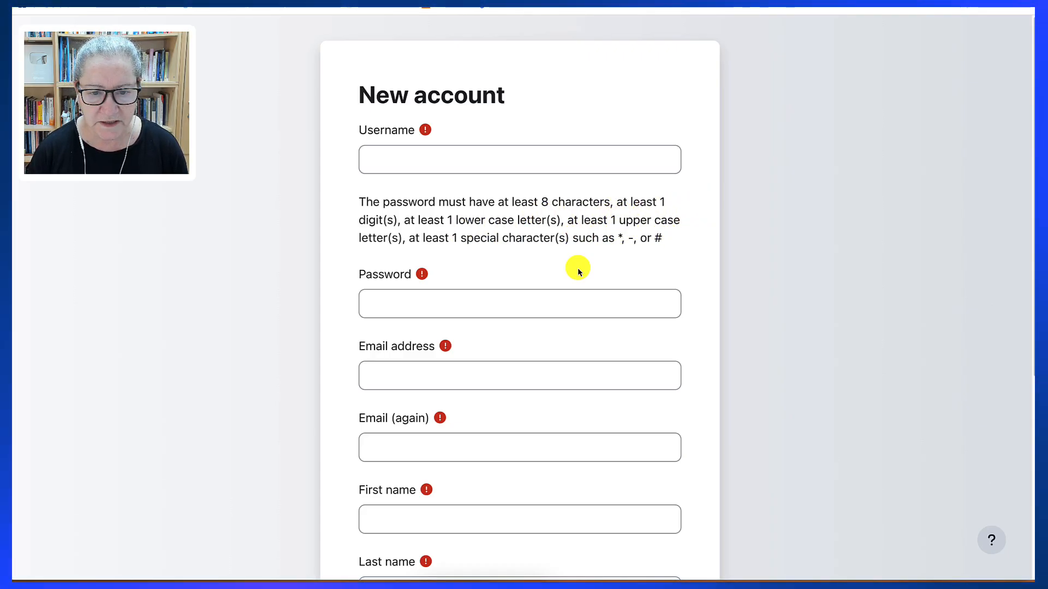
scroll(down, 3)
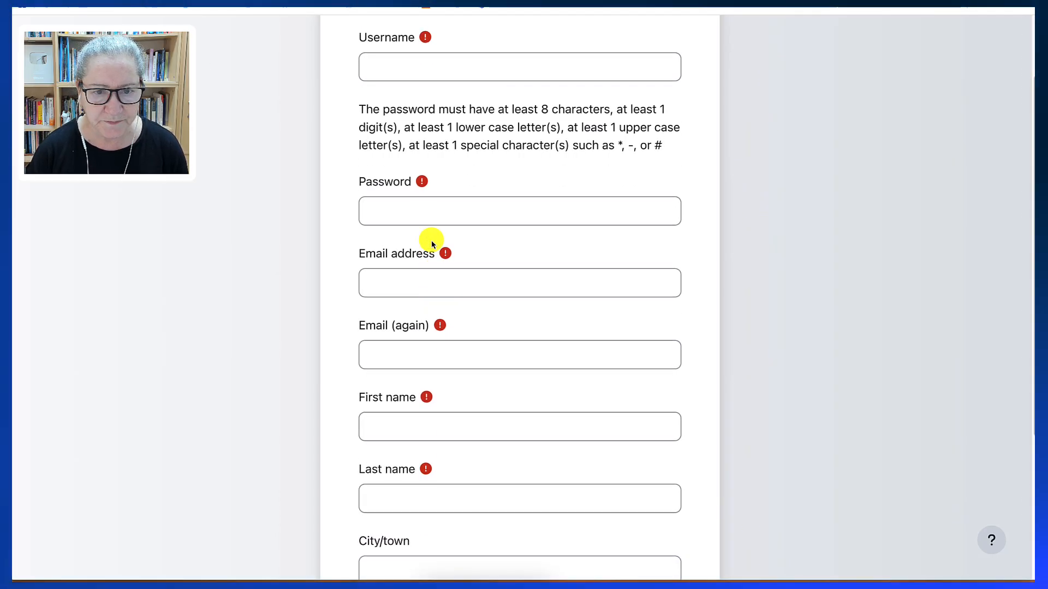
scroll(down, 3)
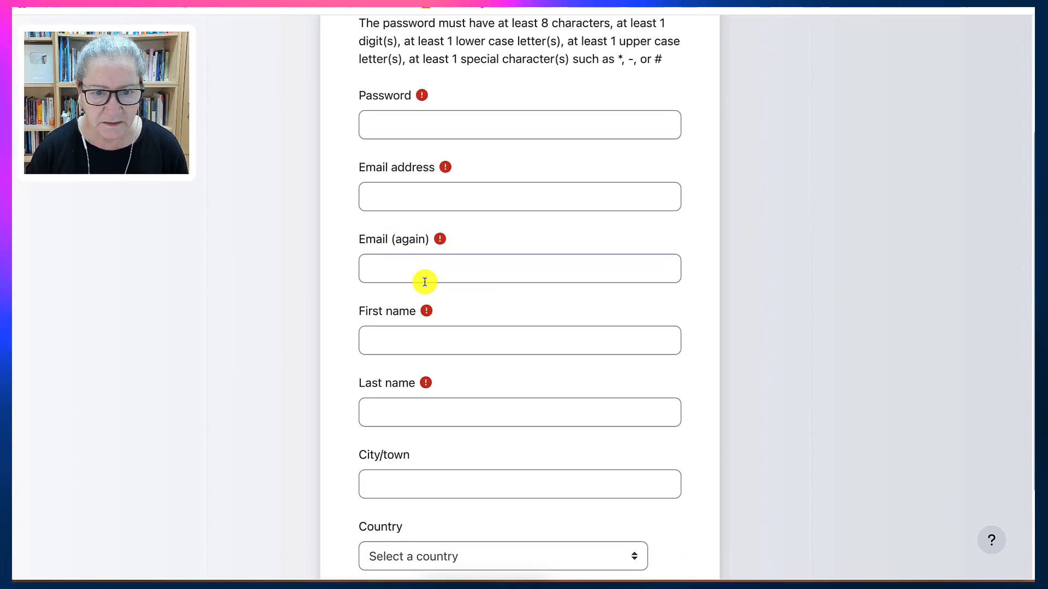
scroll(down, 3)
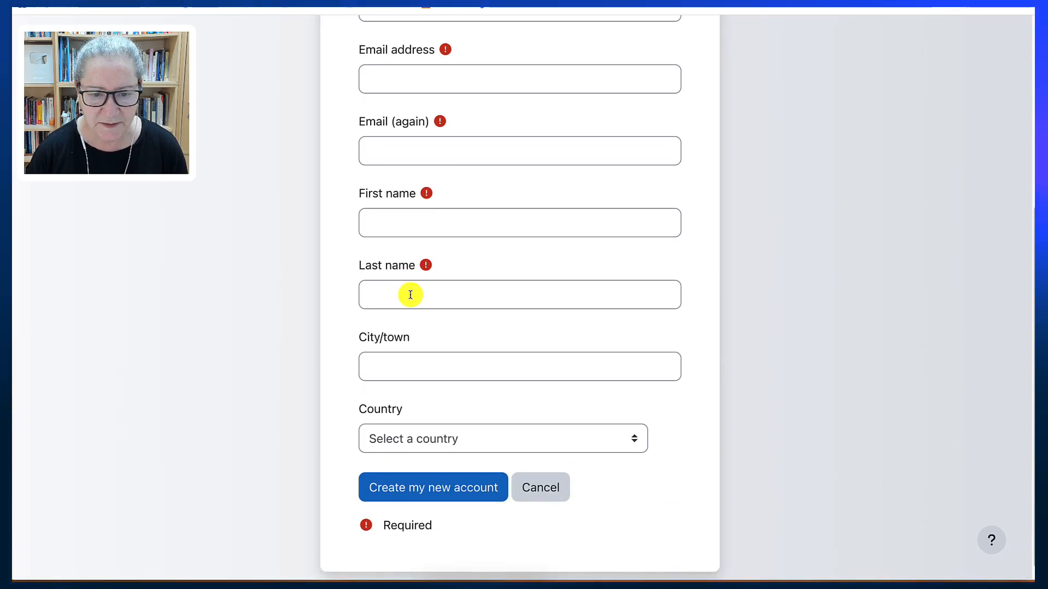
scroll(down, 3)
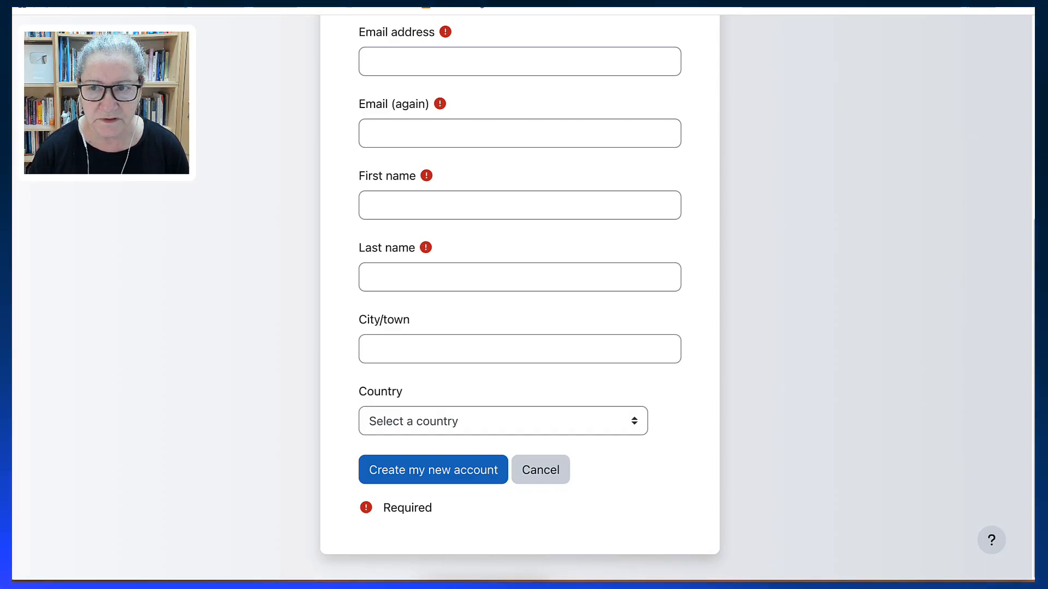
click(432, 470)
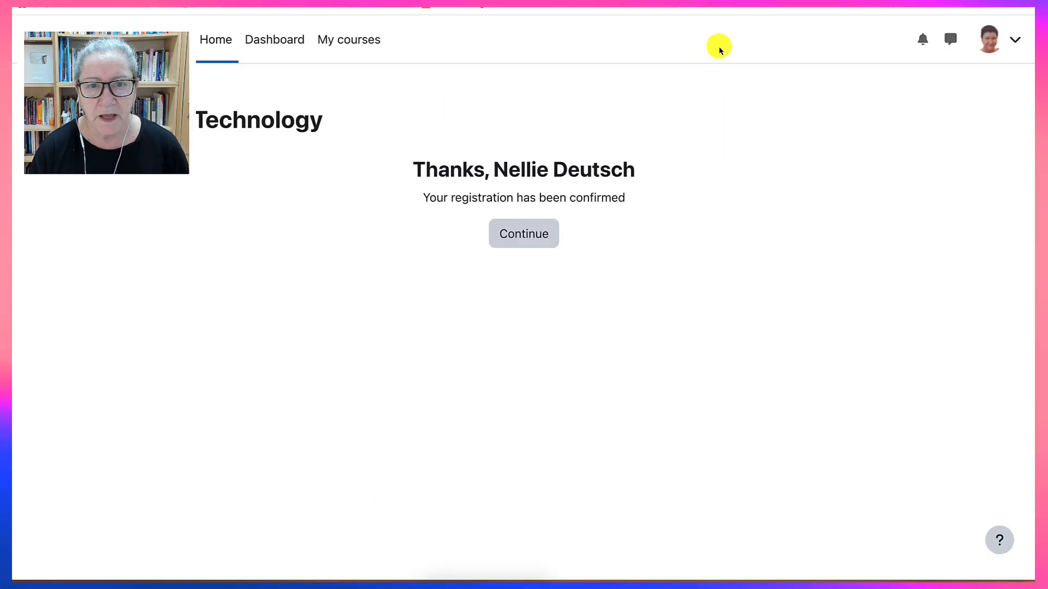
mouse_move(678, 18)
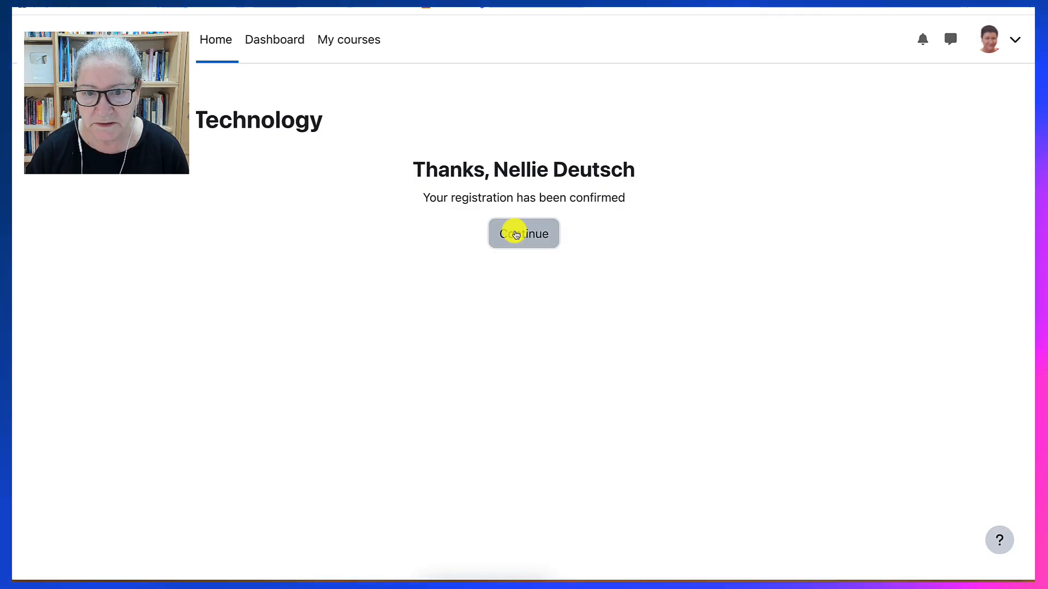
Step: Continue past the registration confirmation back to the MFA management page
click(524, 233)
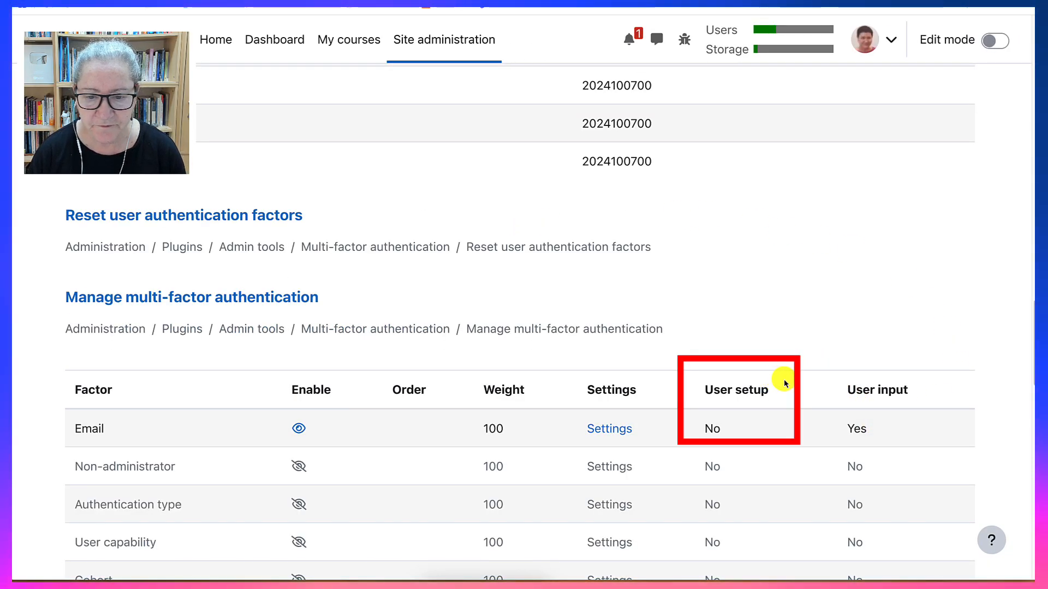
Step: Check 'MFA plugin enabled' under General MFA settings and save the changes
scroll(down, 3)
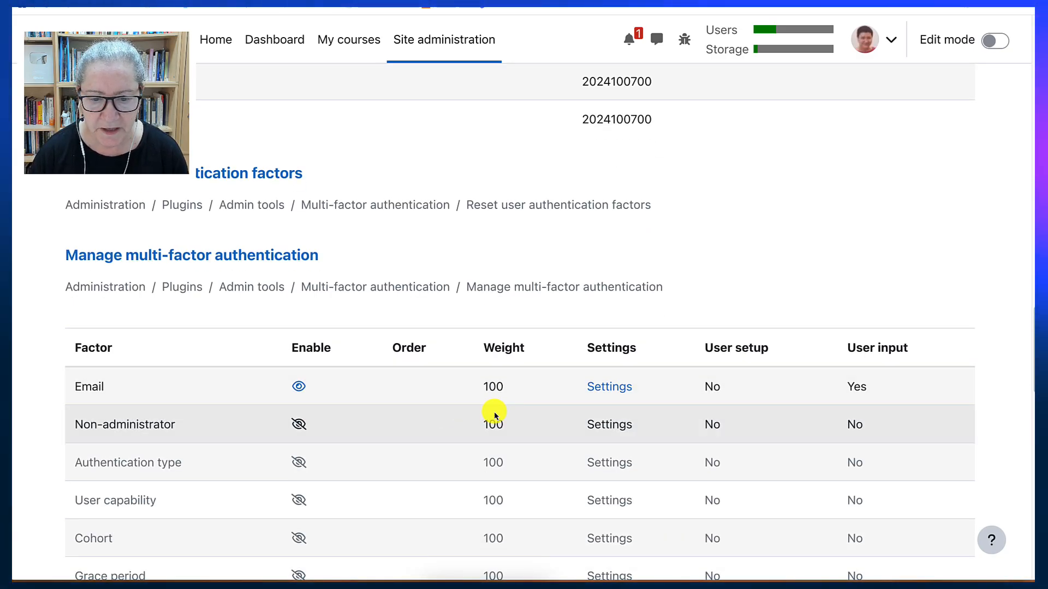
scroll(down, 3)
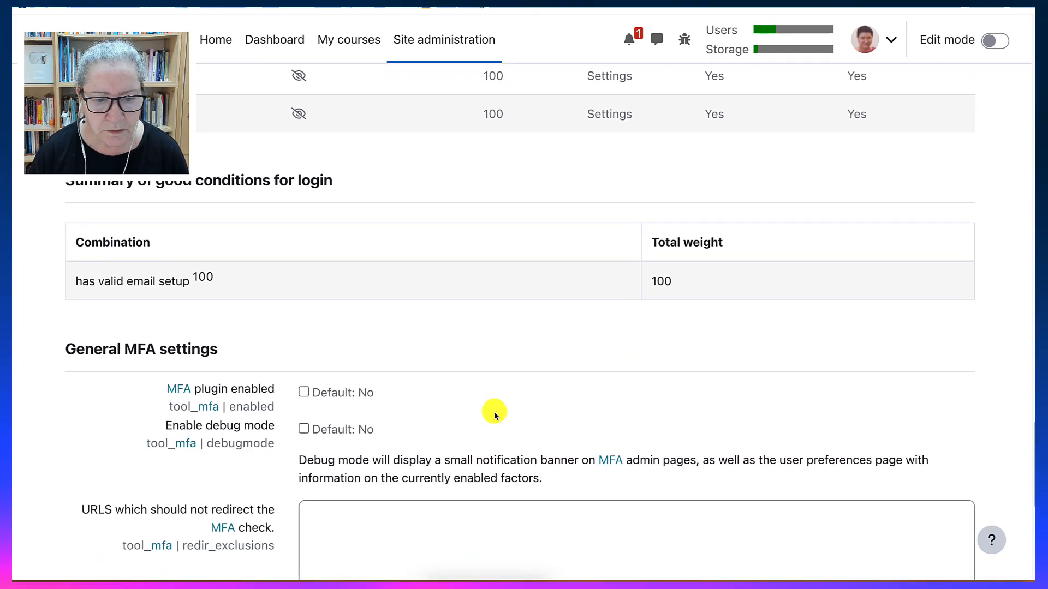
scroll(down, 3)
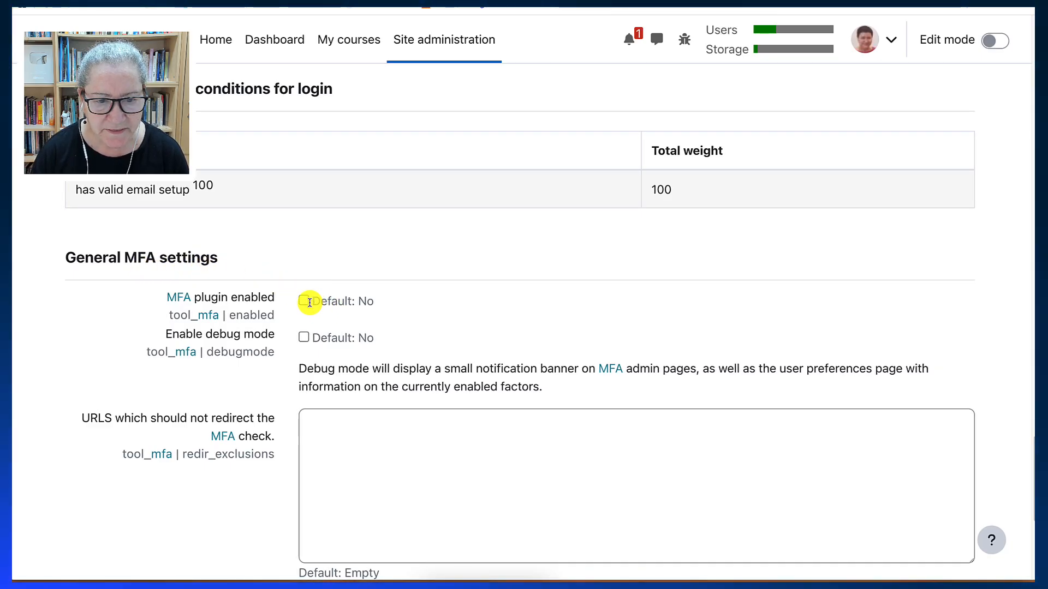
click(304, 301)
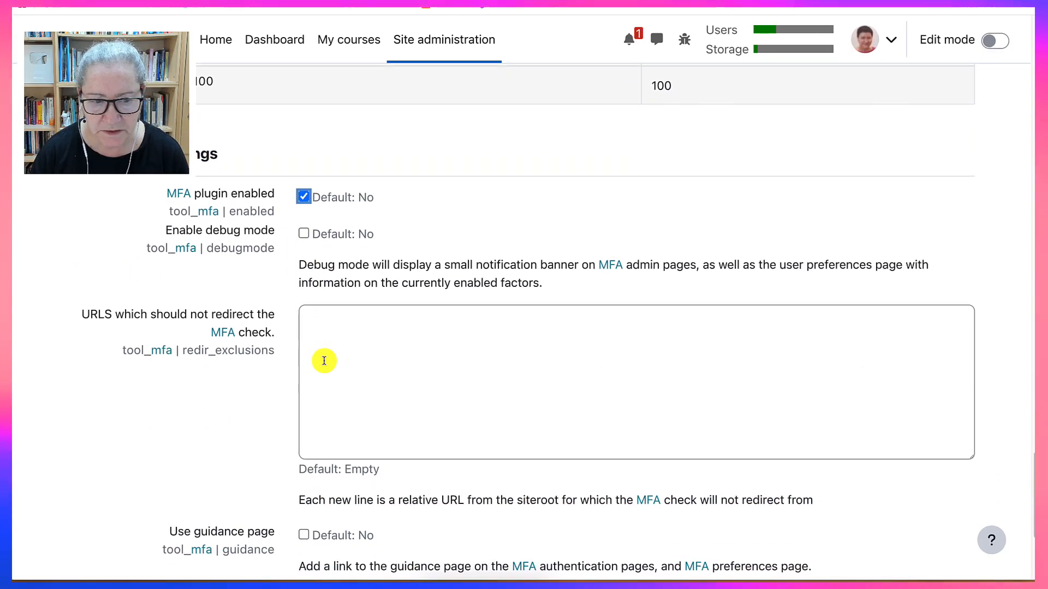
scroll(down, 3)
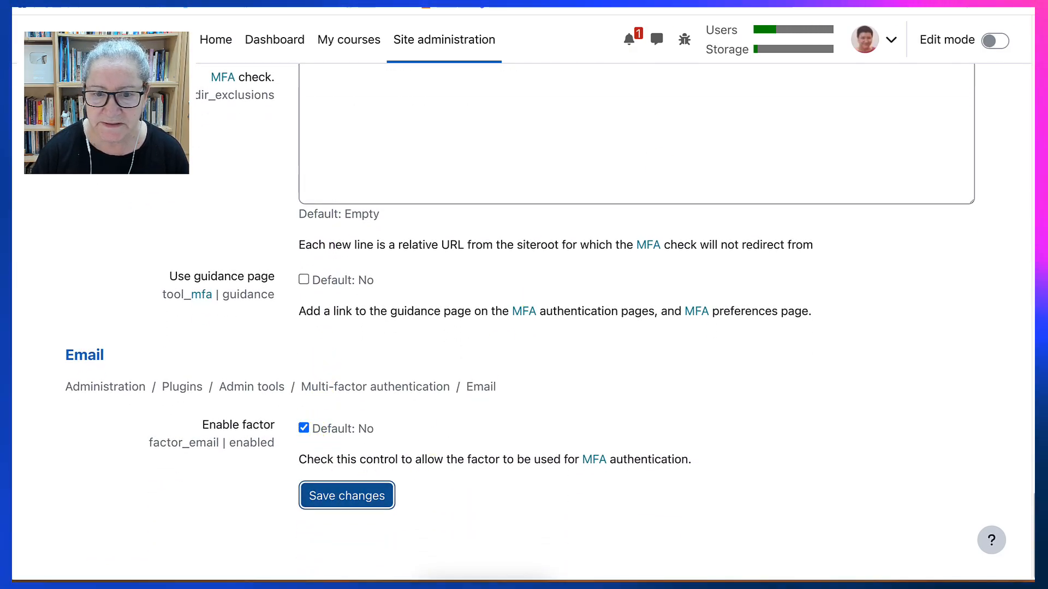
click(346, 495)
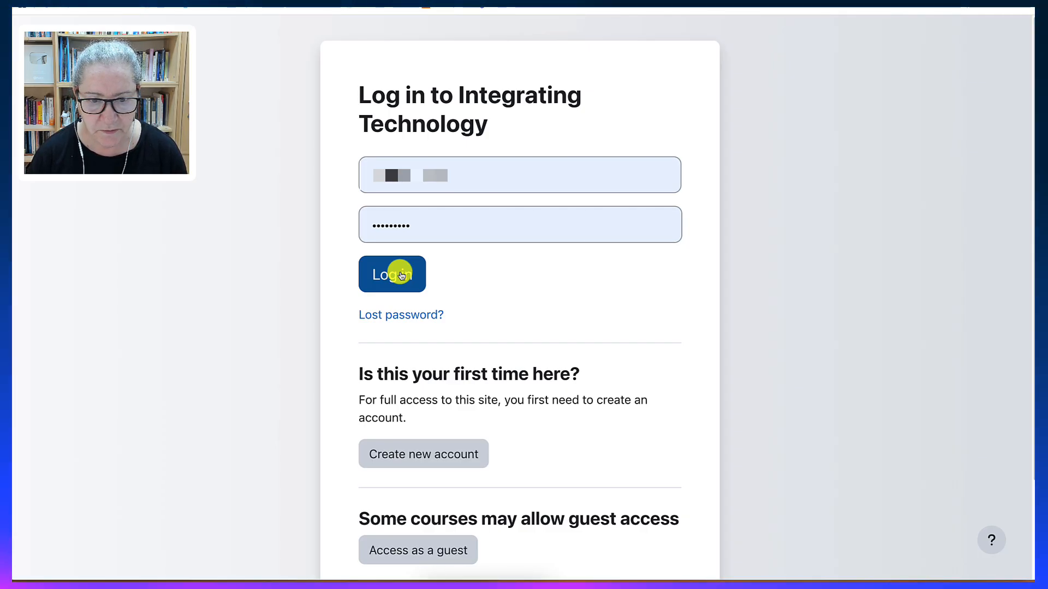
Step: Log in with the new account's username and password
click(392, 274)
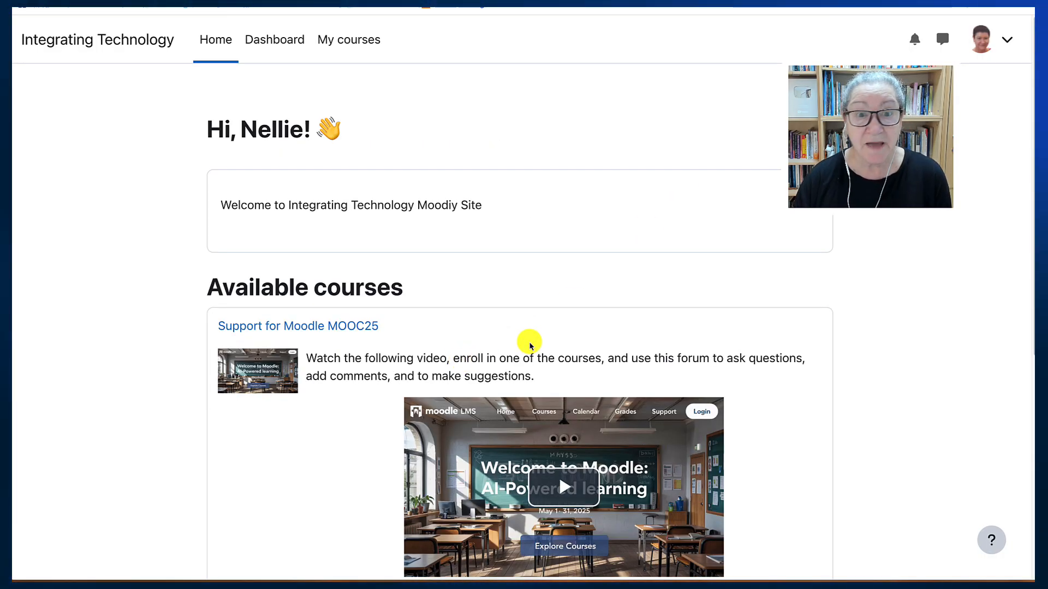
mouse_move(554, 300)
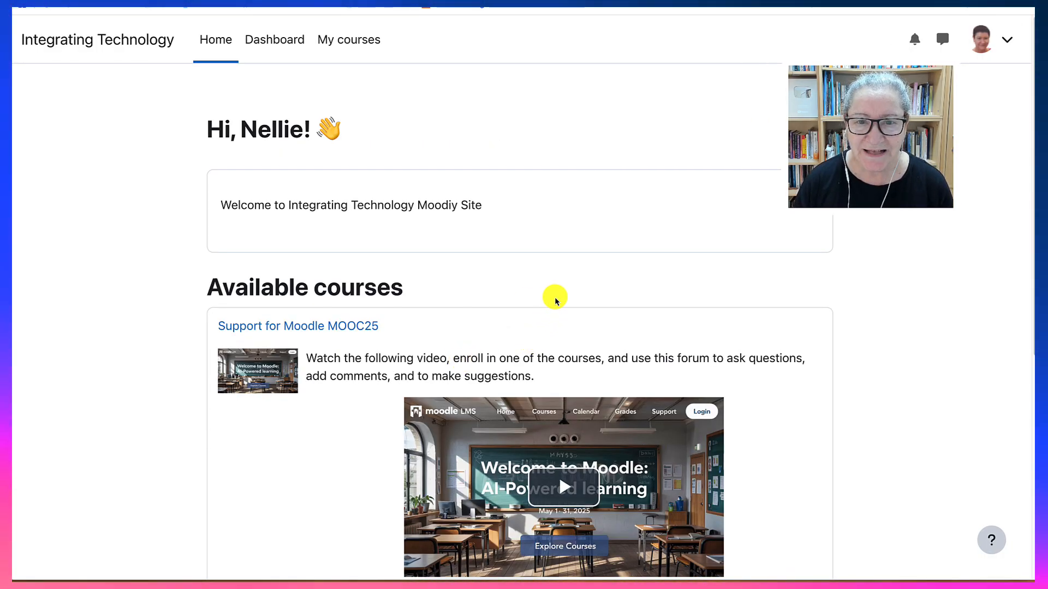